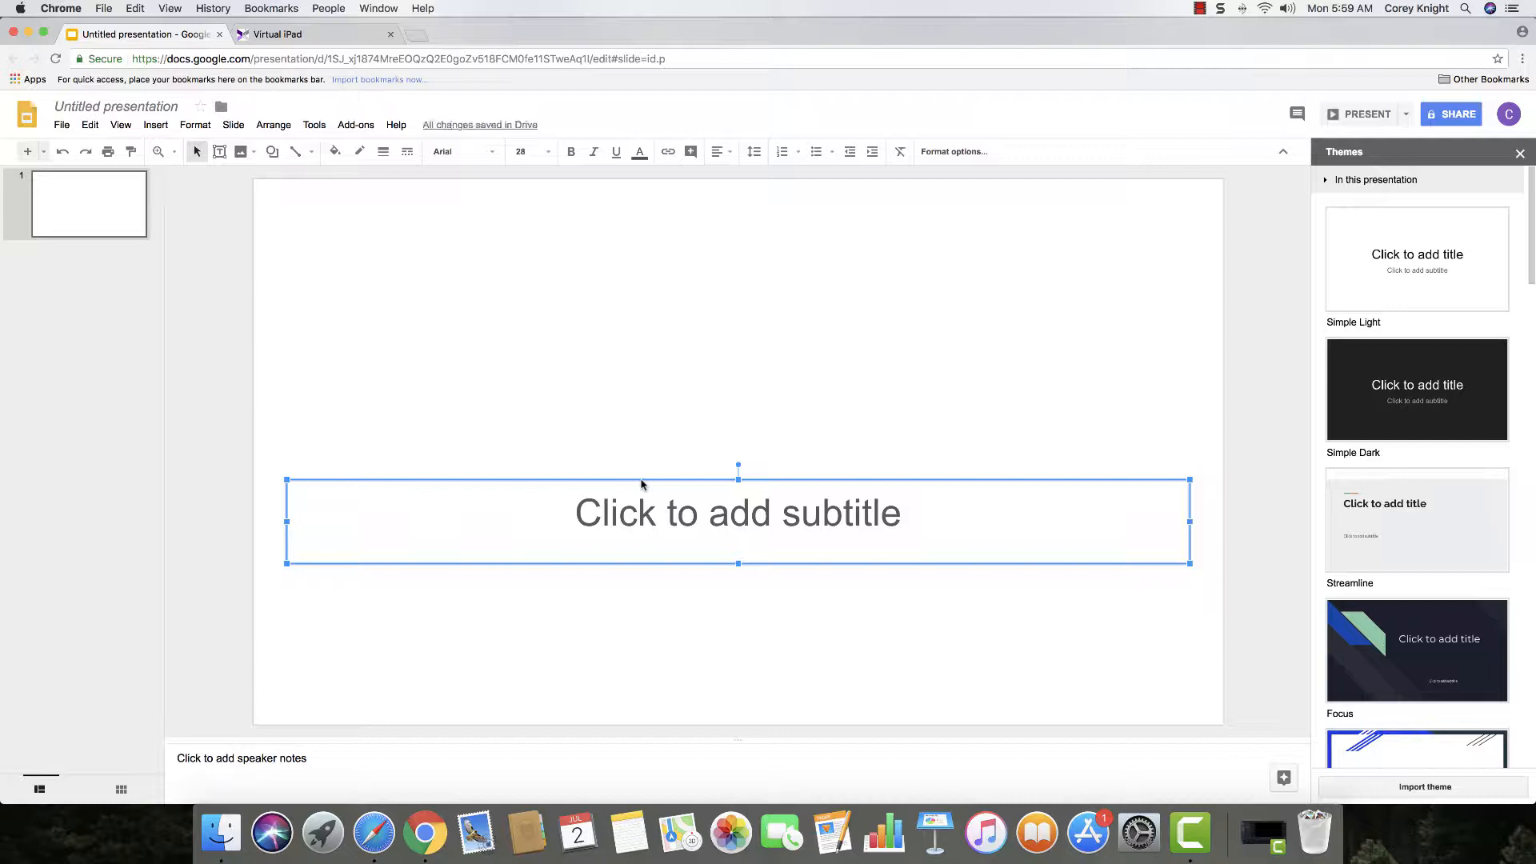
Delete the 'Click to add subtitle' placeholder so slide 1 is blank.
left_click(609, 381)
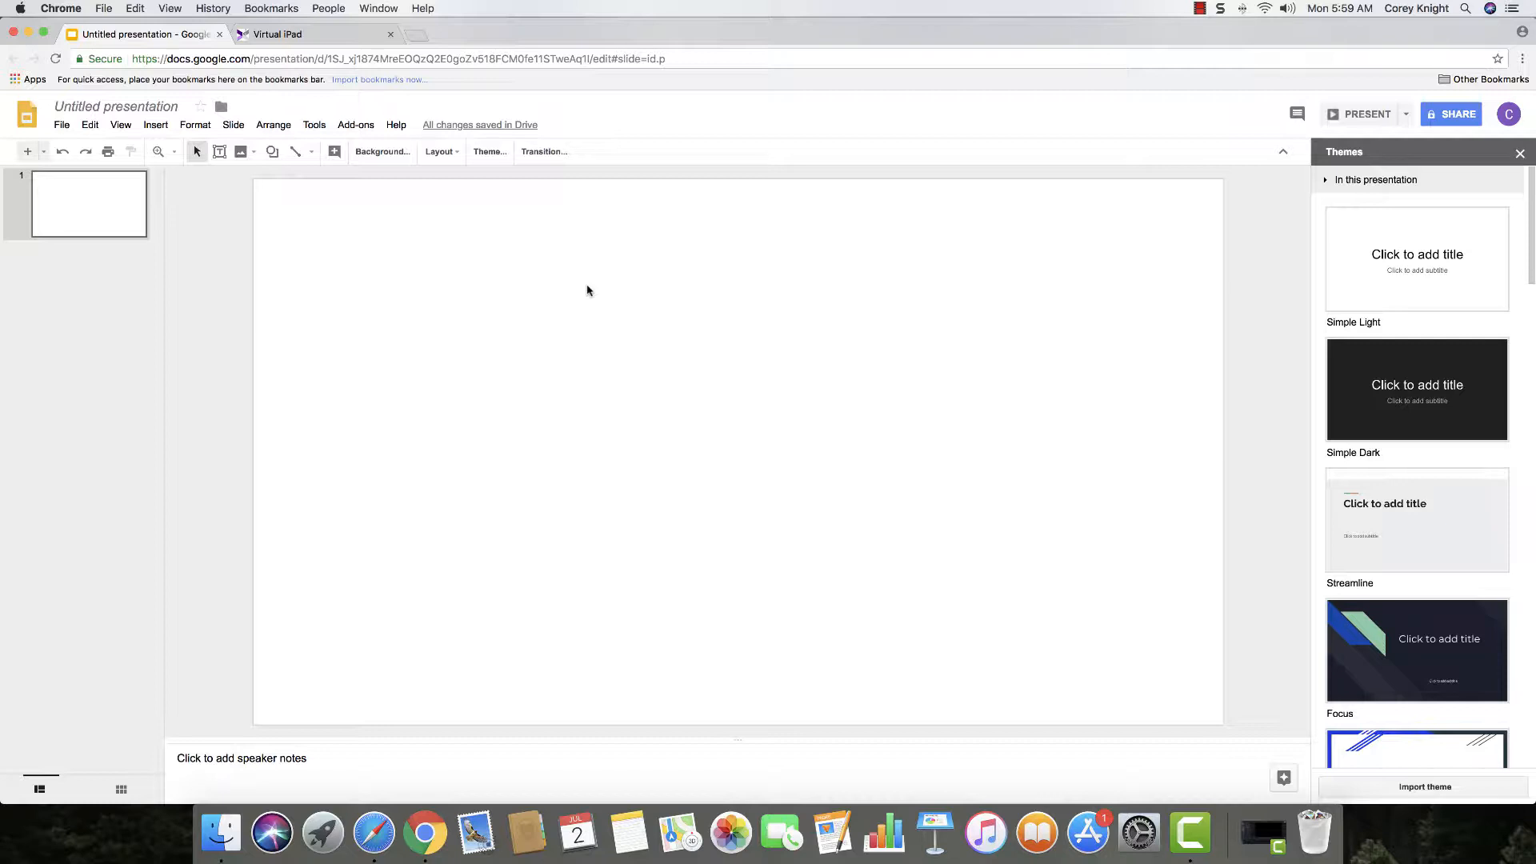
mouse_move(500, 258)
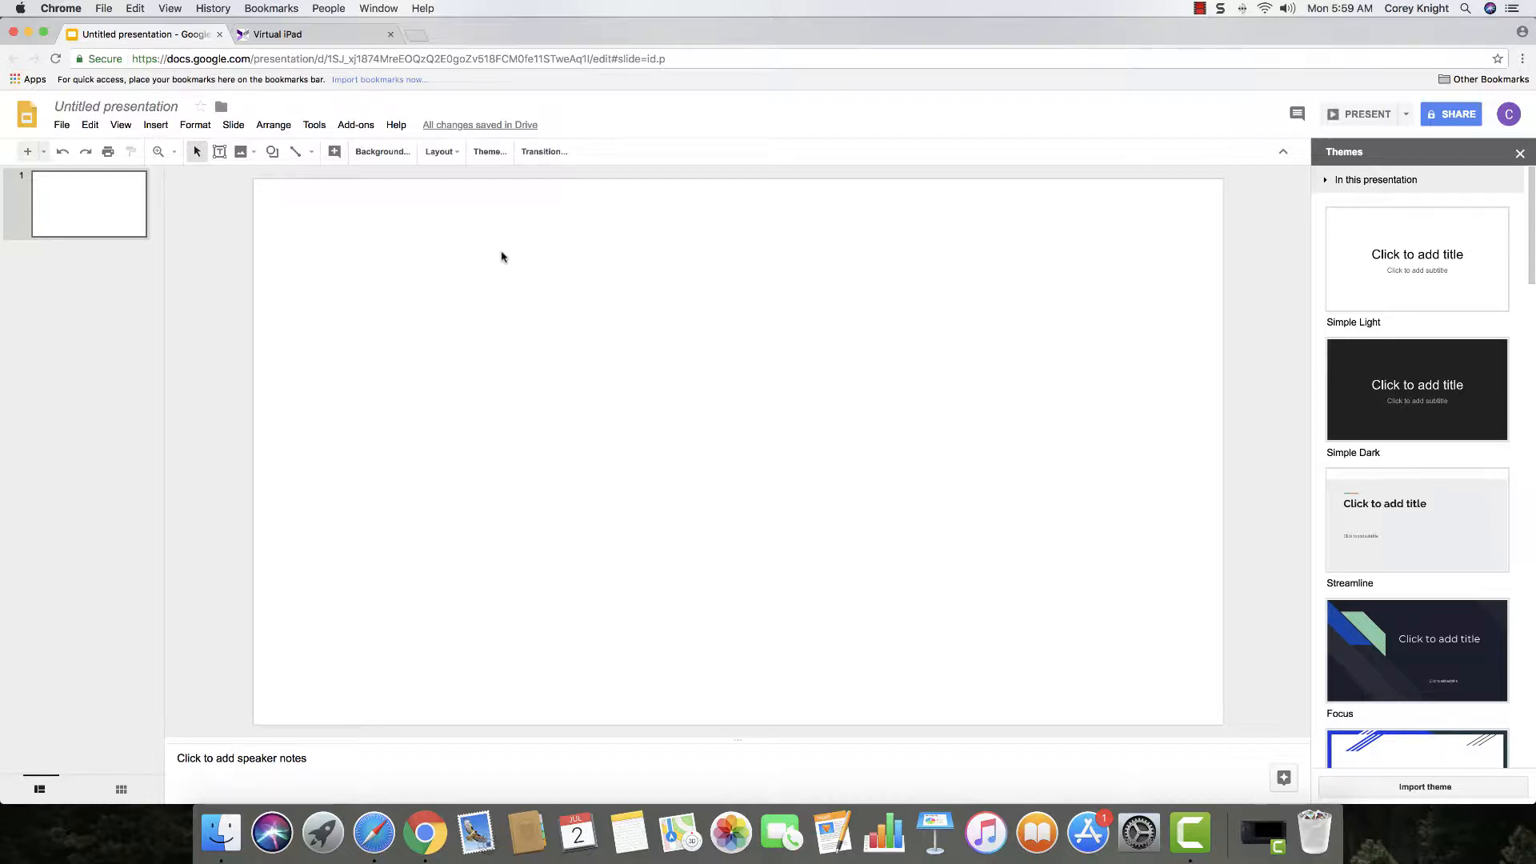
mouse_move(295, 212)
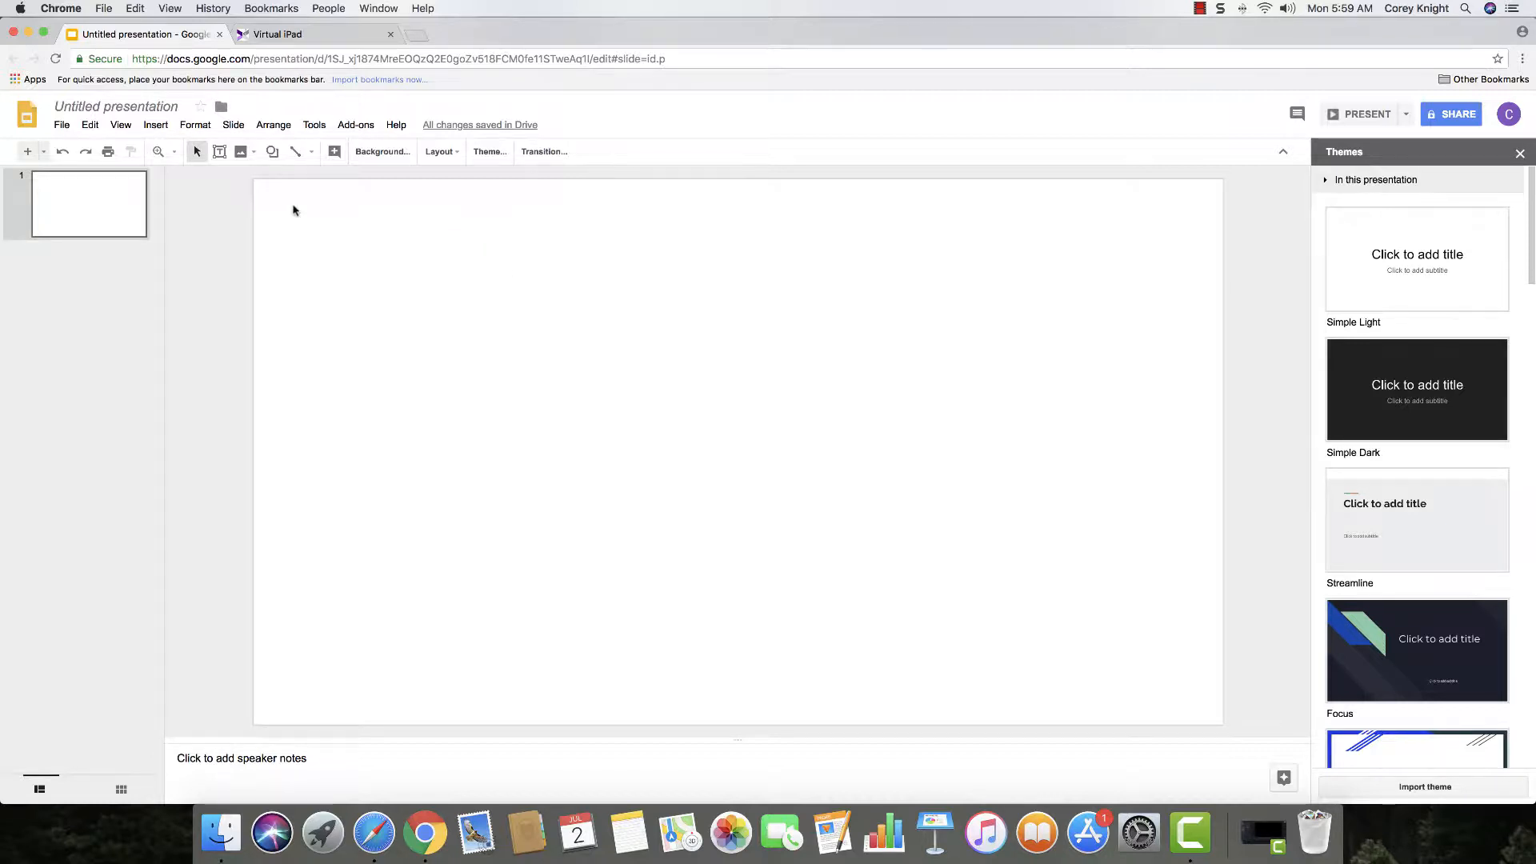
Copy the black iPad frame image from the Virtual iPad web page.
left_click(277, 34)
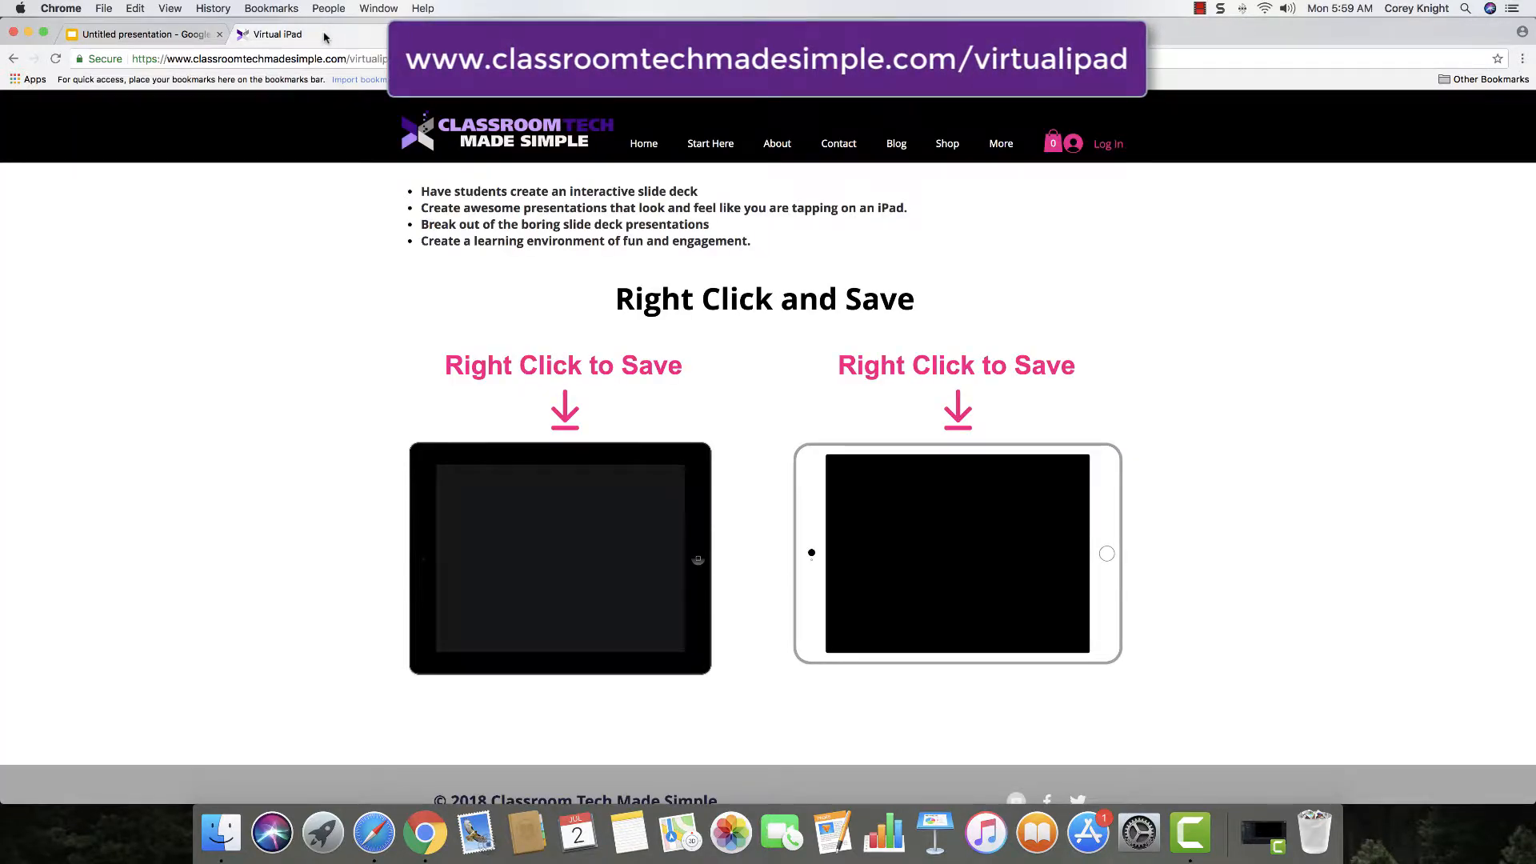
mouse_move(339, 651)
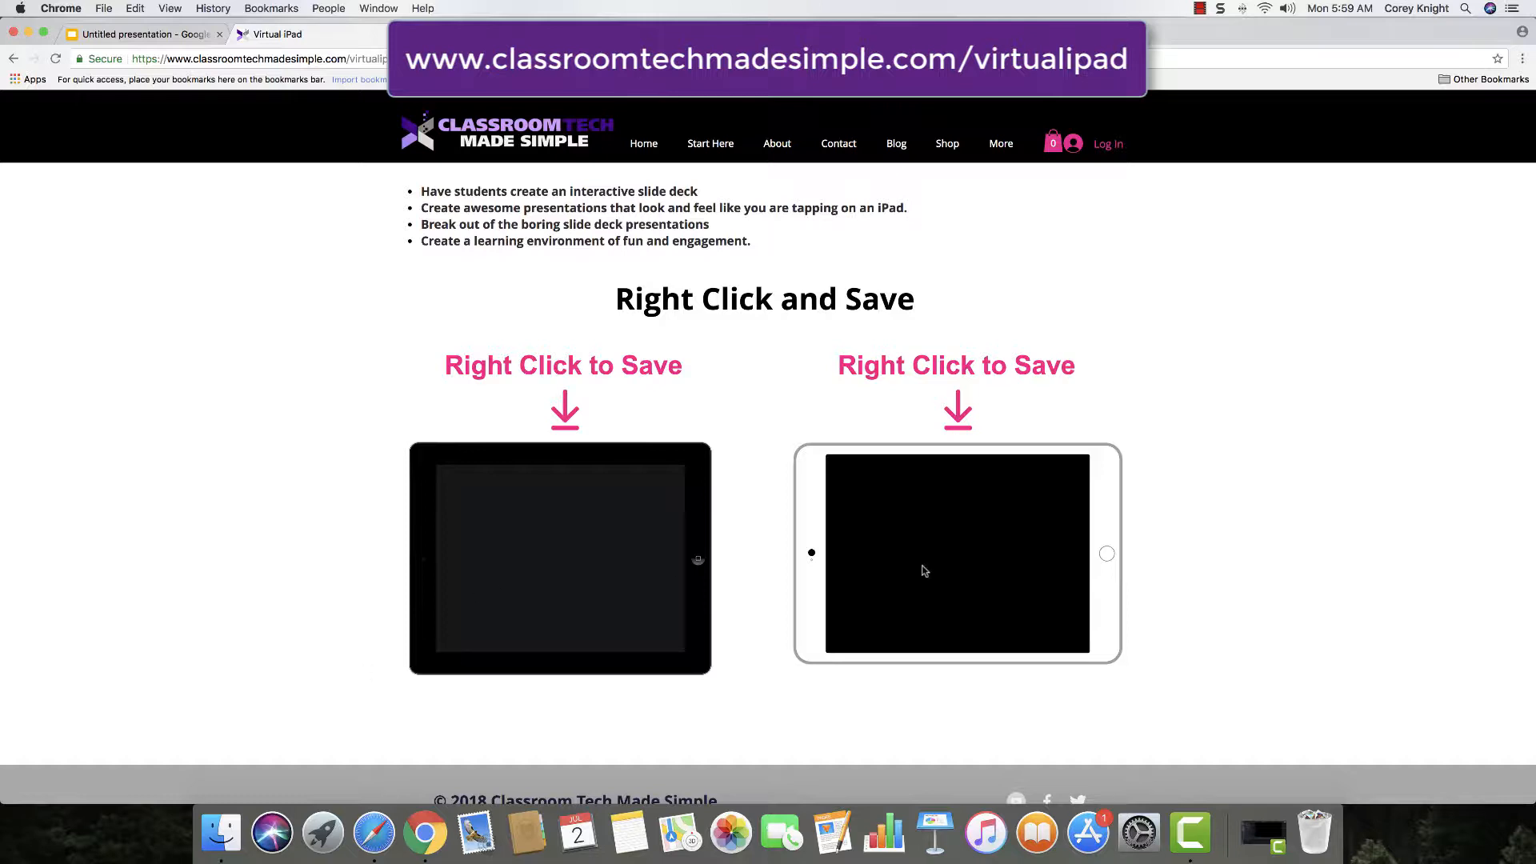
mouse_move(573, 562)
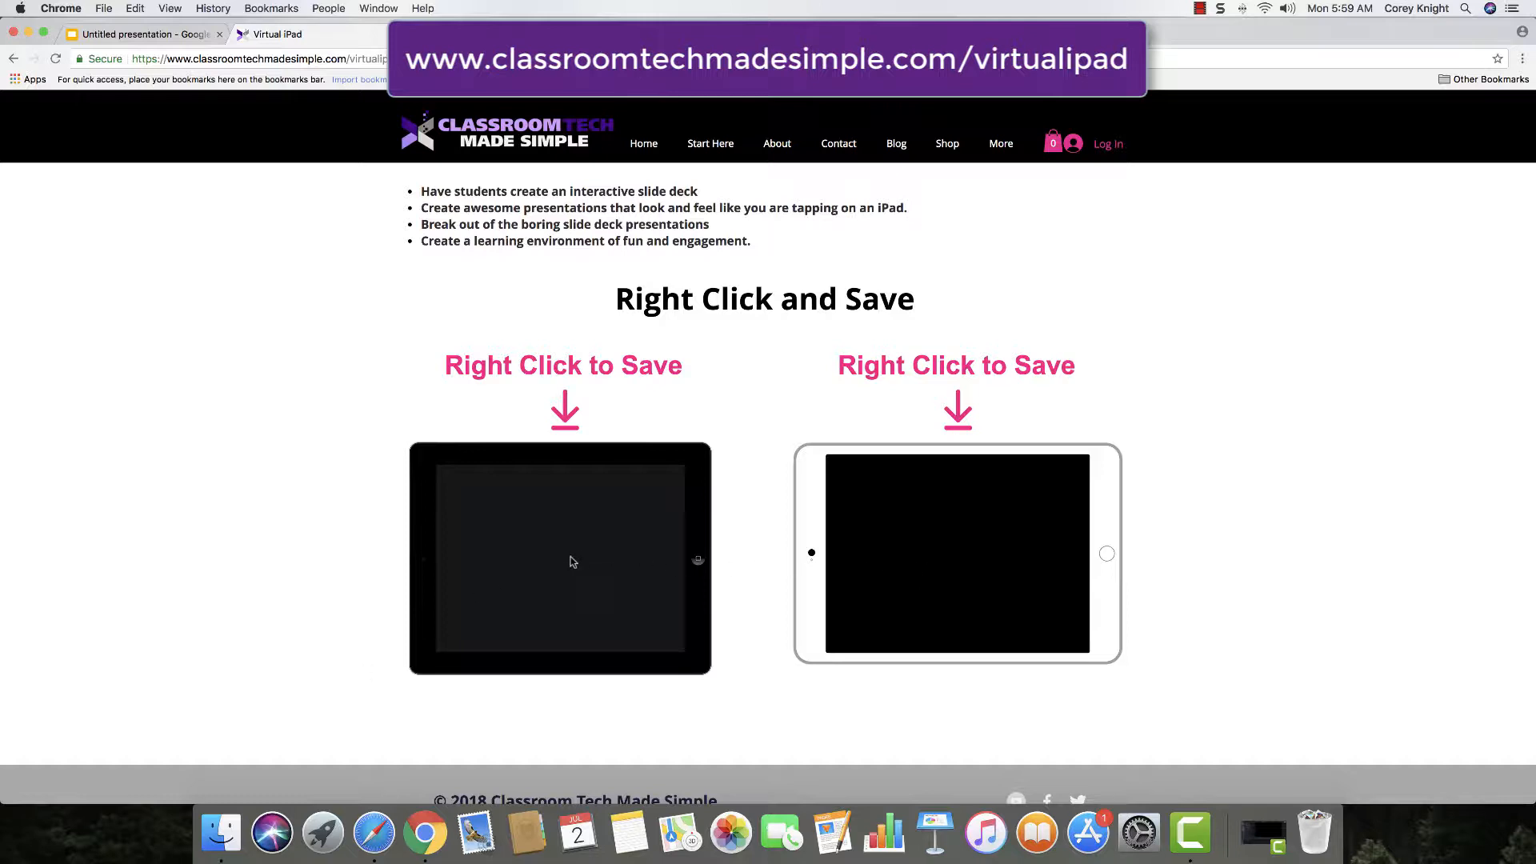
right_click(572, 562)
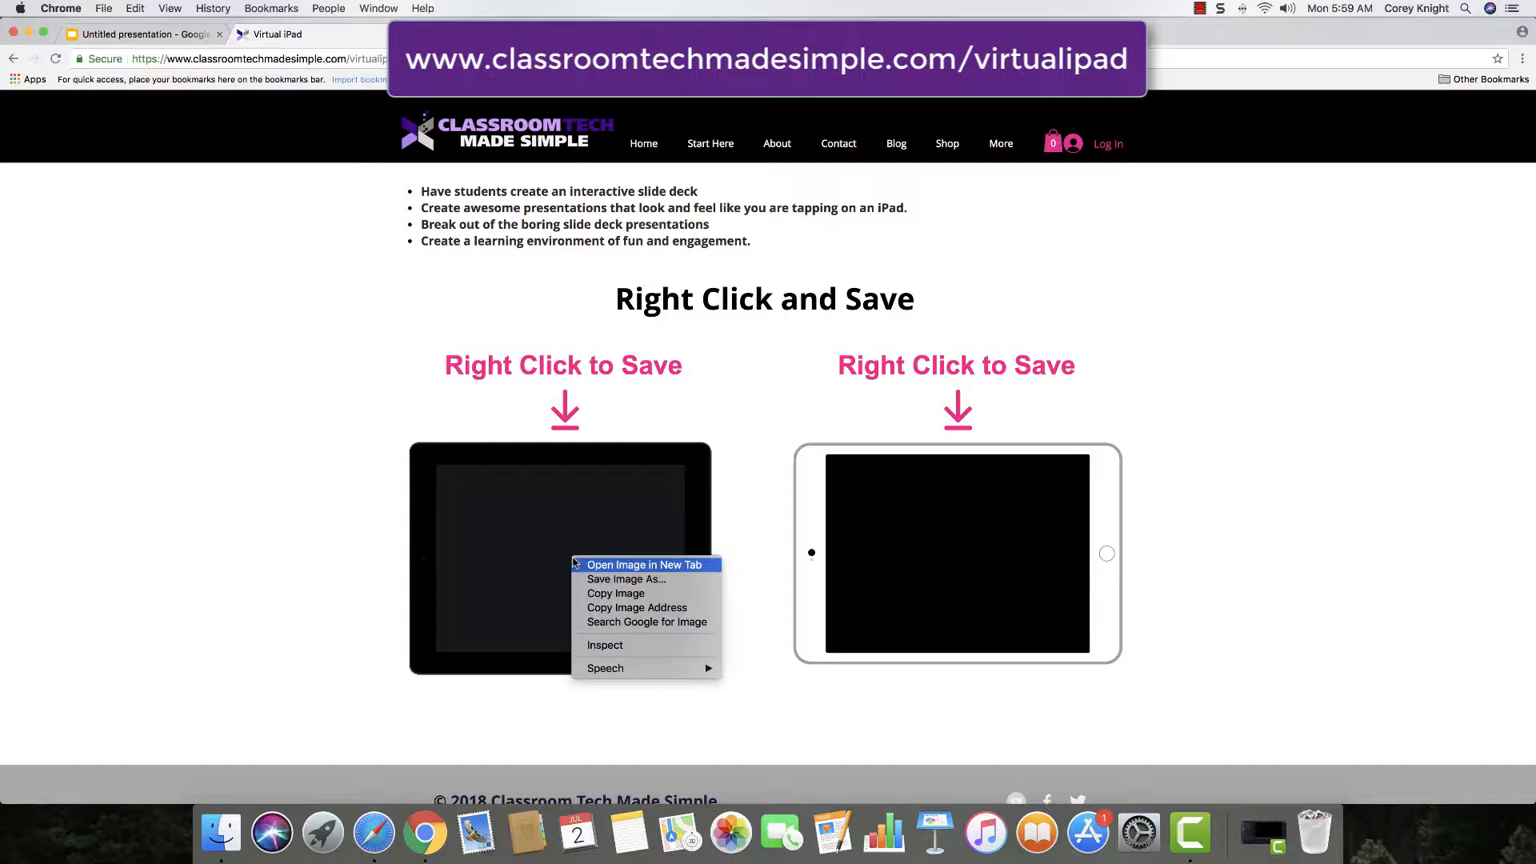
mouse_move(614, 593)
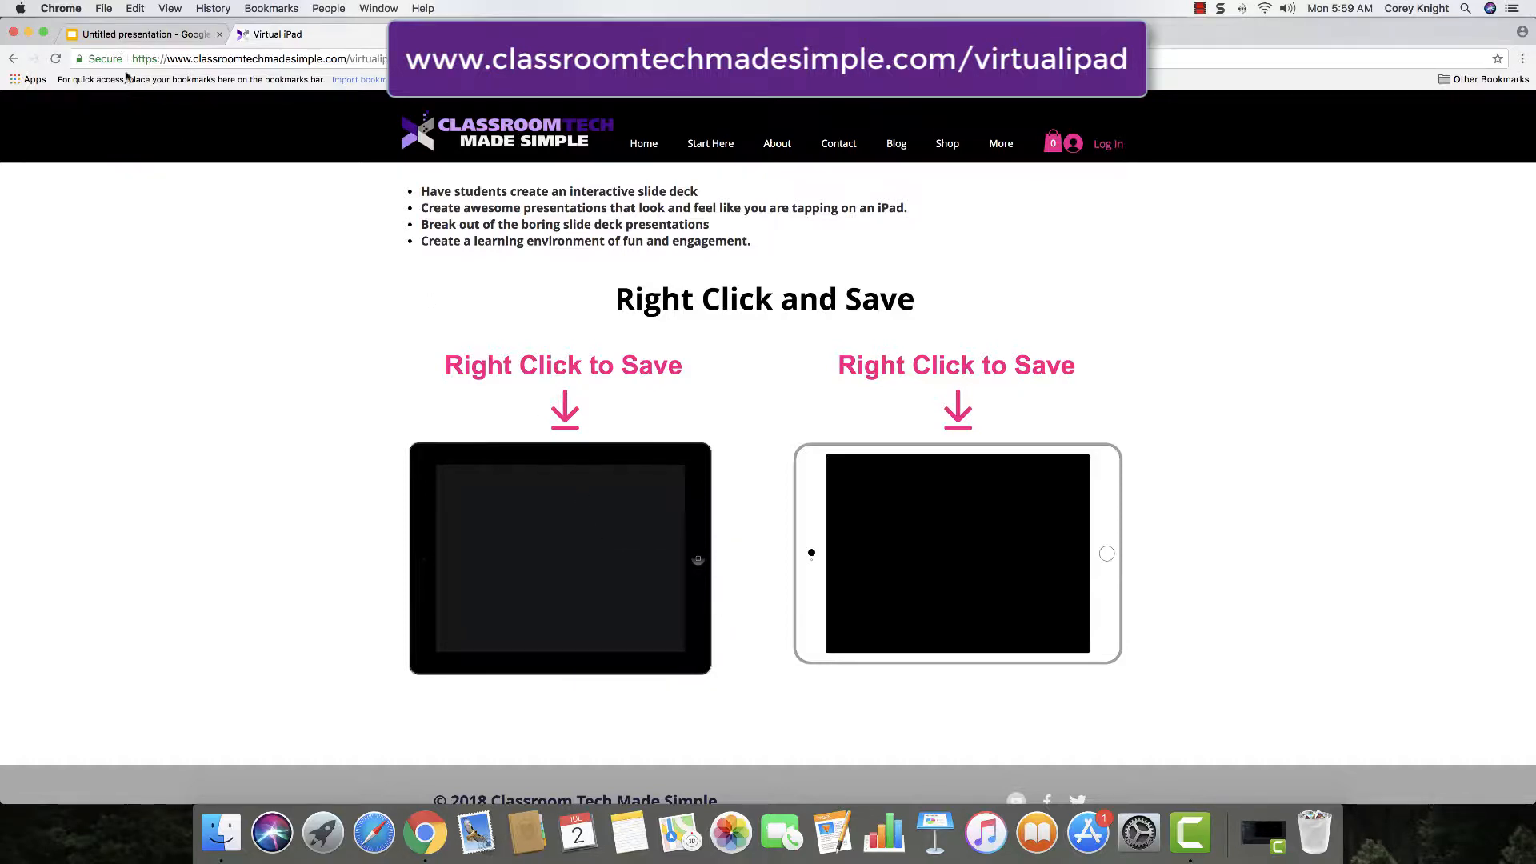
Paste the black iPad image onto the blank first slide.
left_click(142, 34)
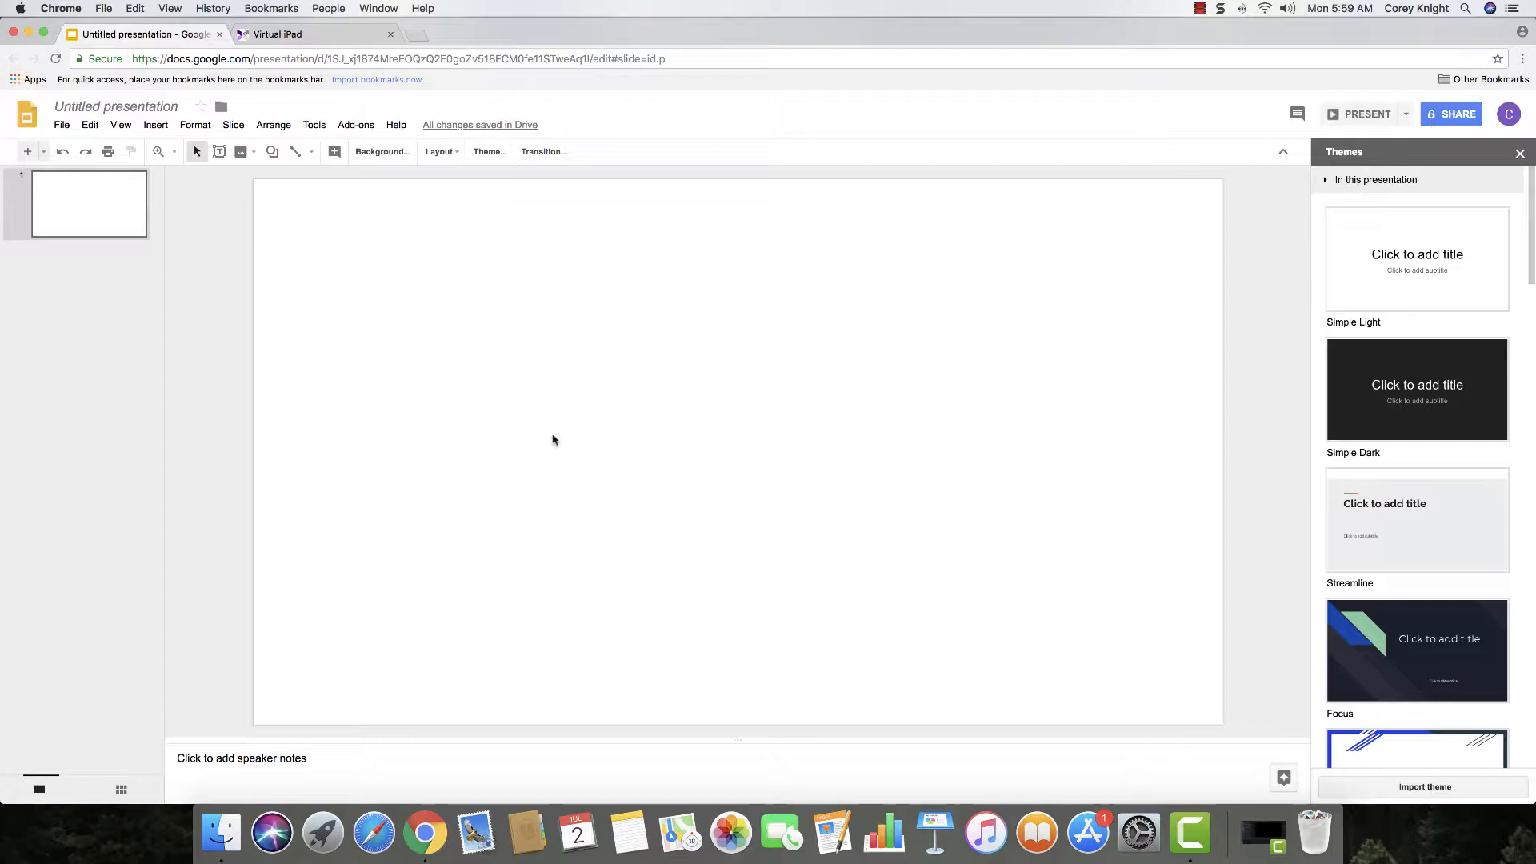
right_click(554, 439)
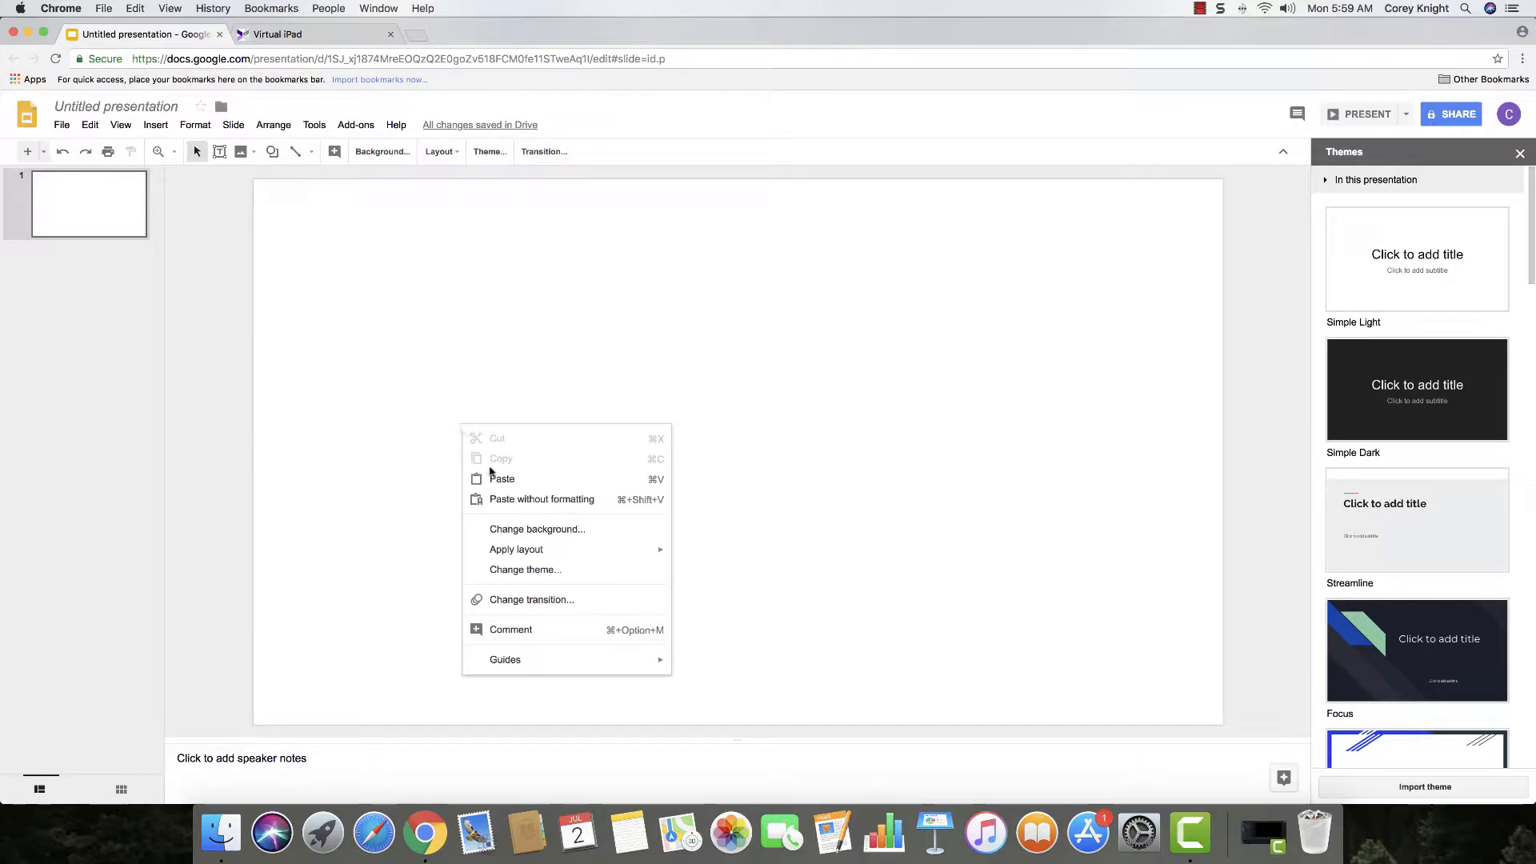
left_click(501, 478)
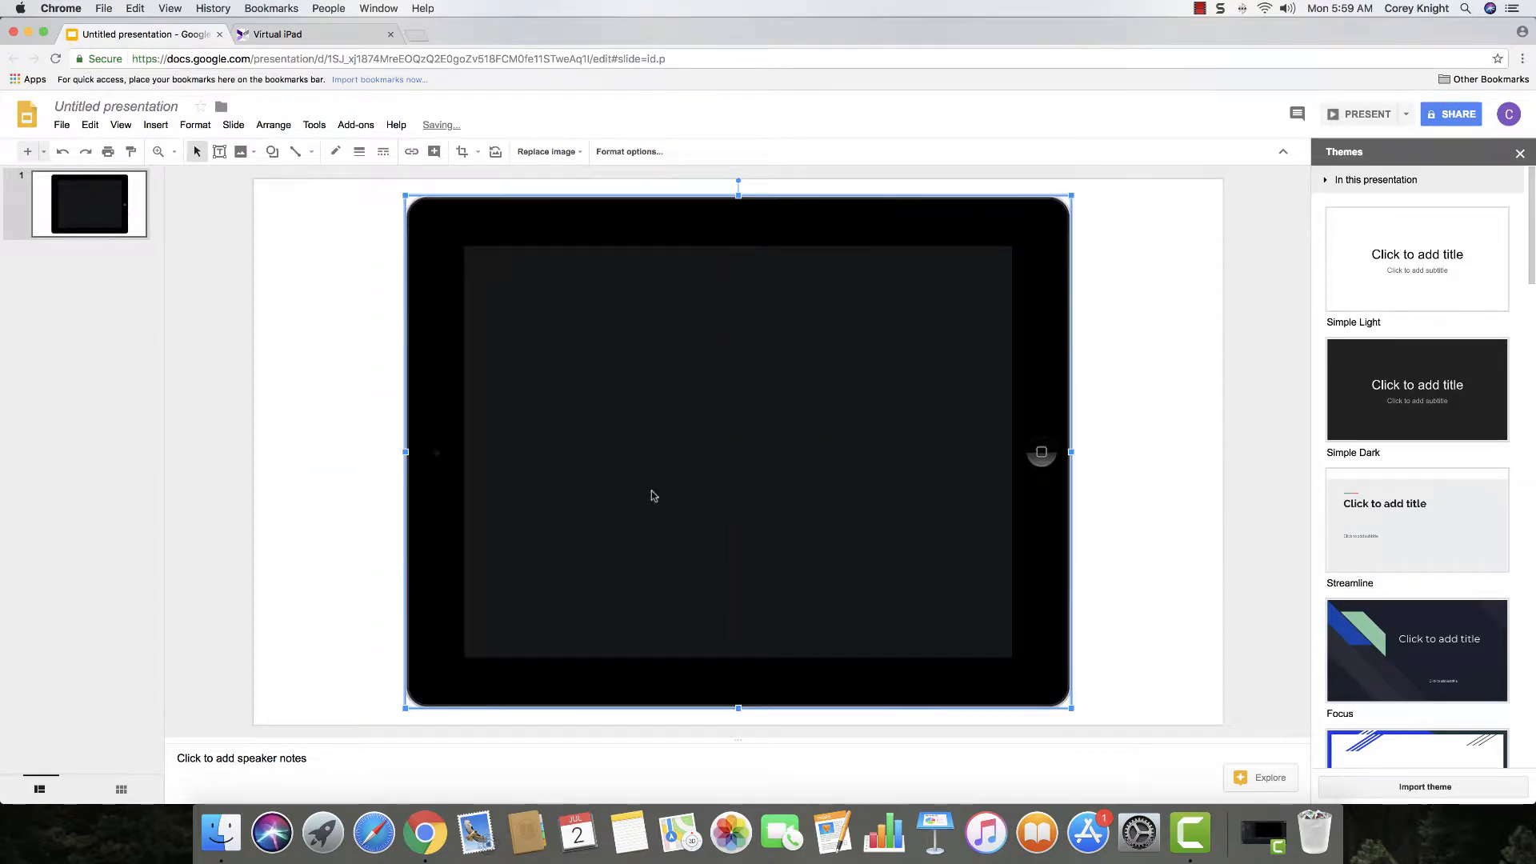
mouse_move(423, 453)
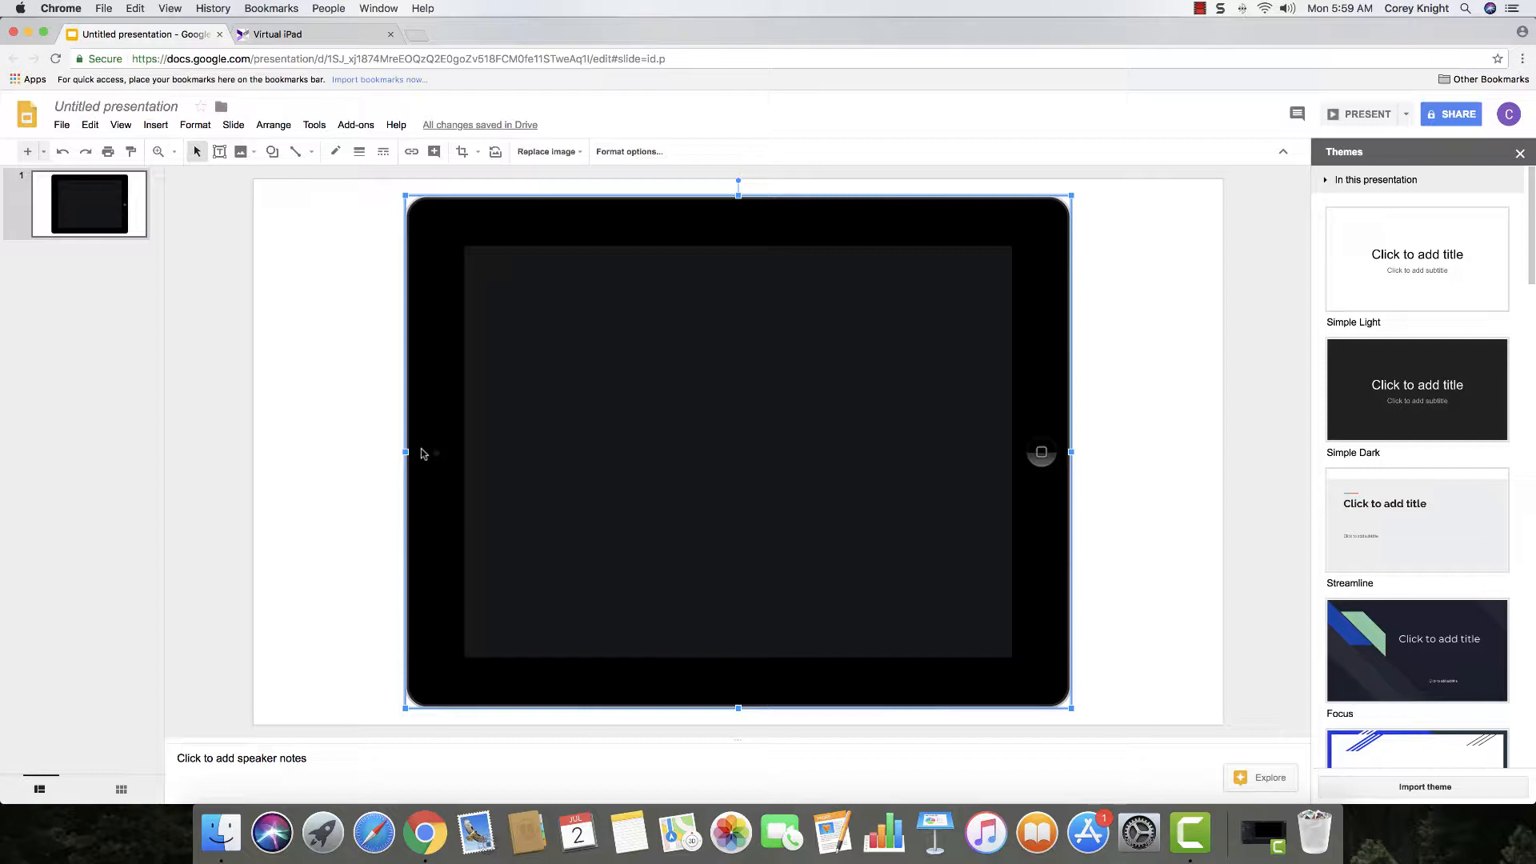
mouse_move(290, 327)
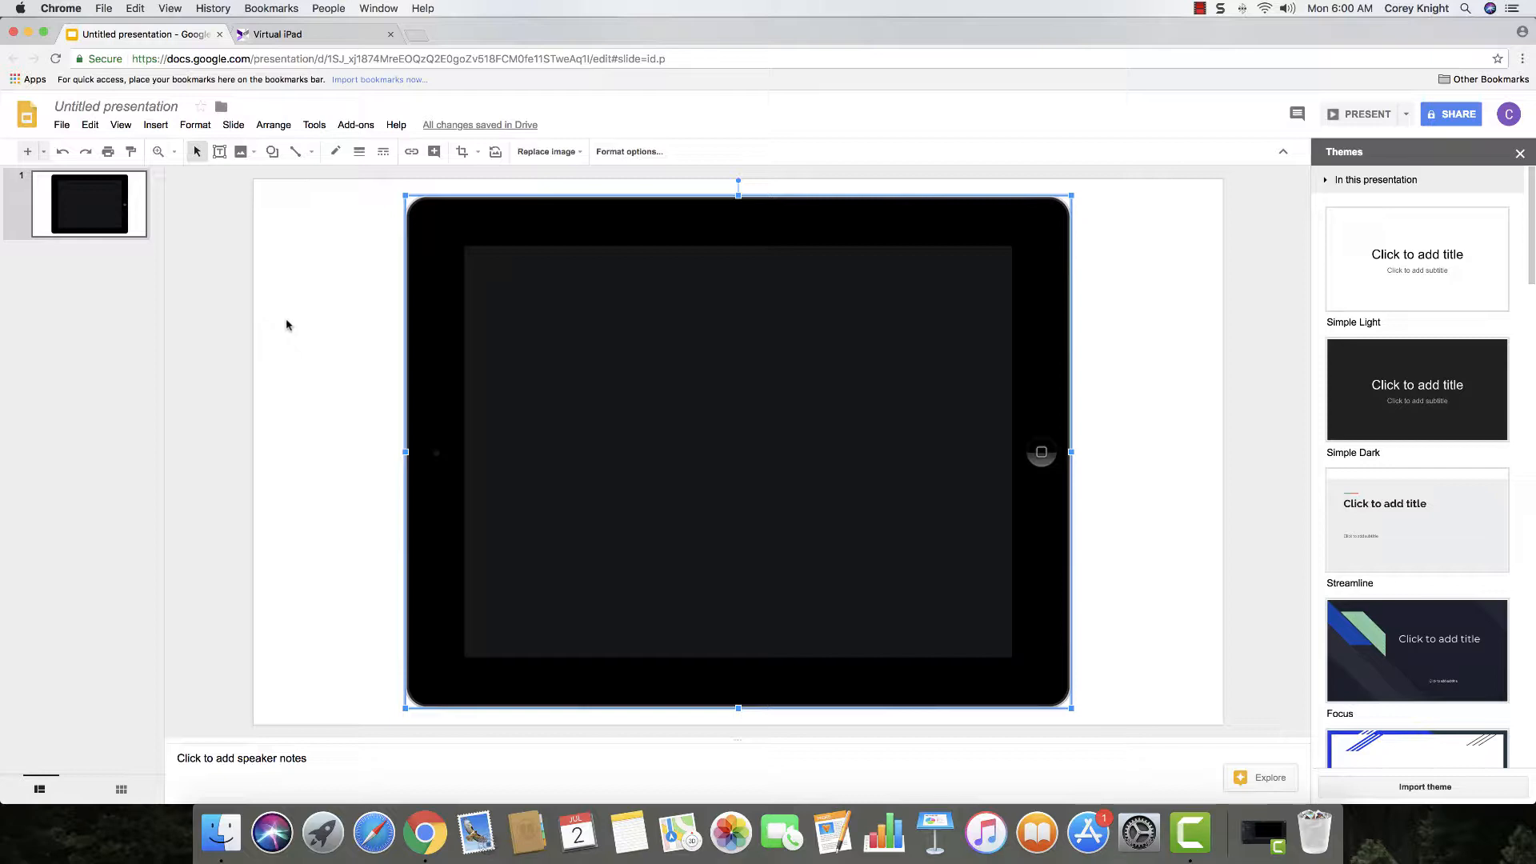
mouse_move(586, 397)
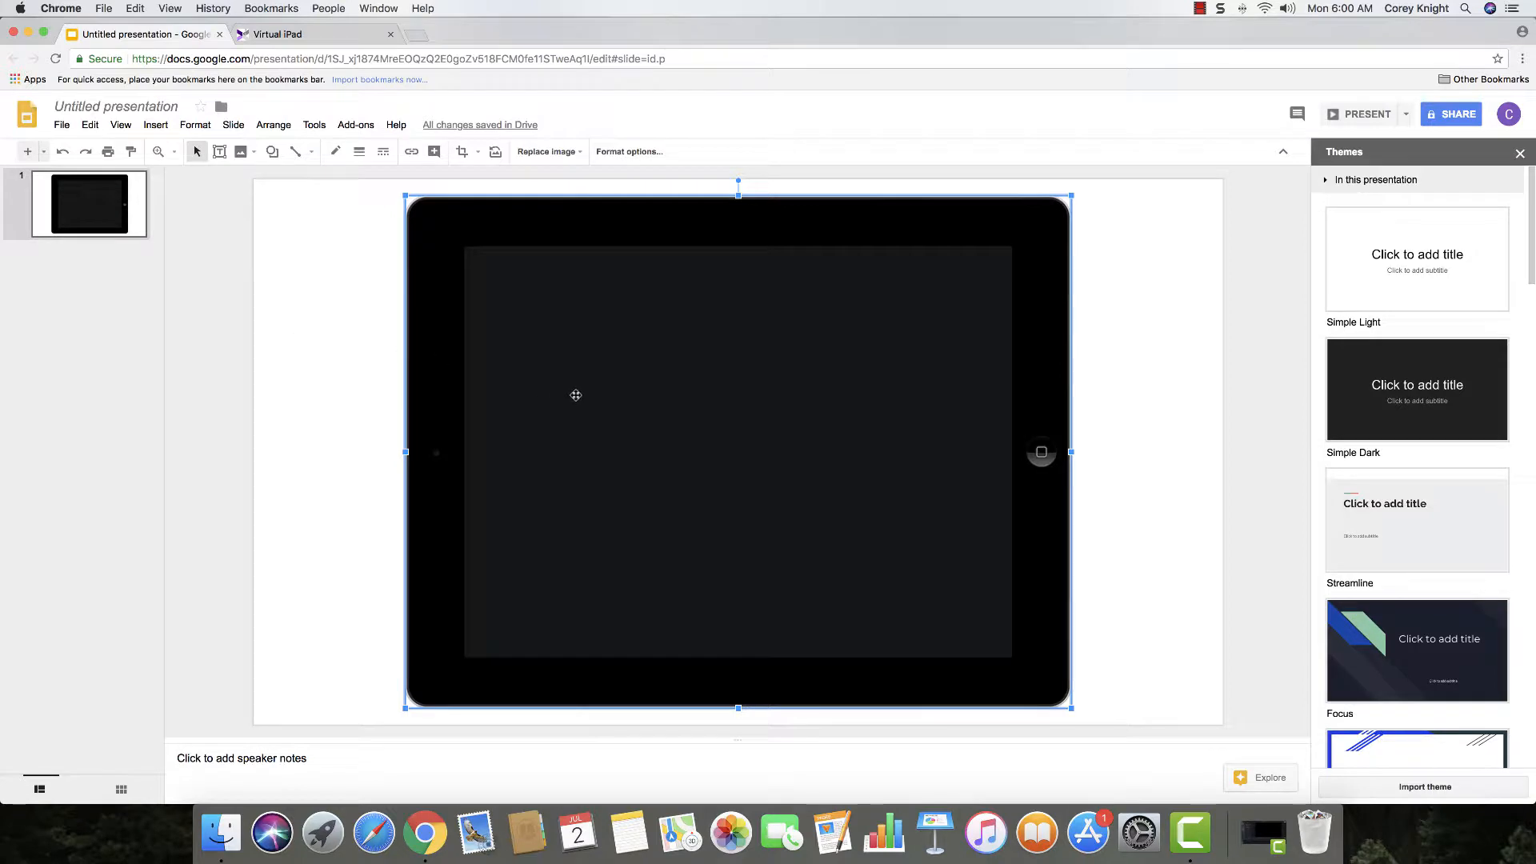
mouse_move(544, 357)
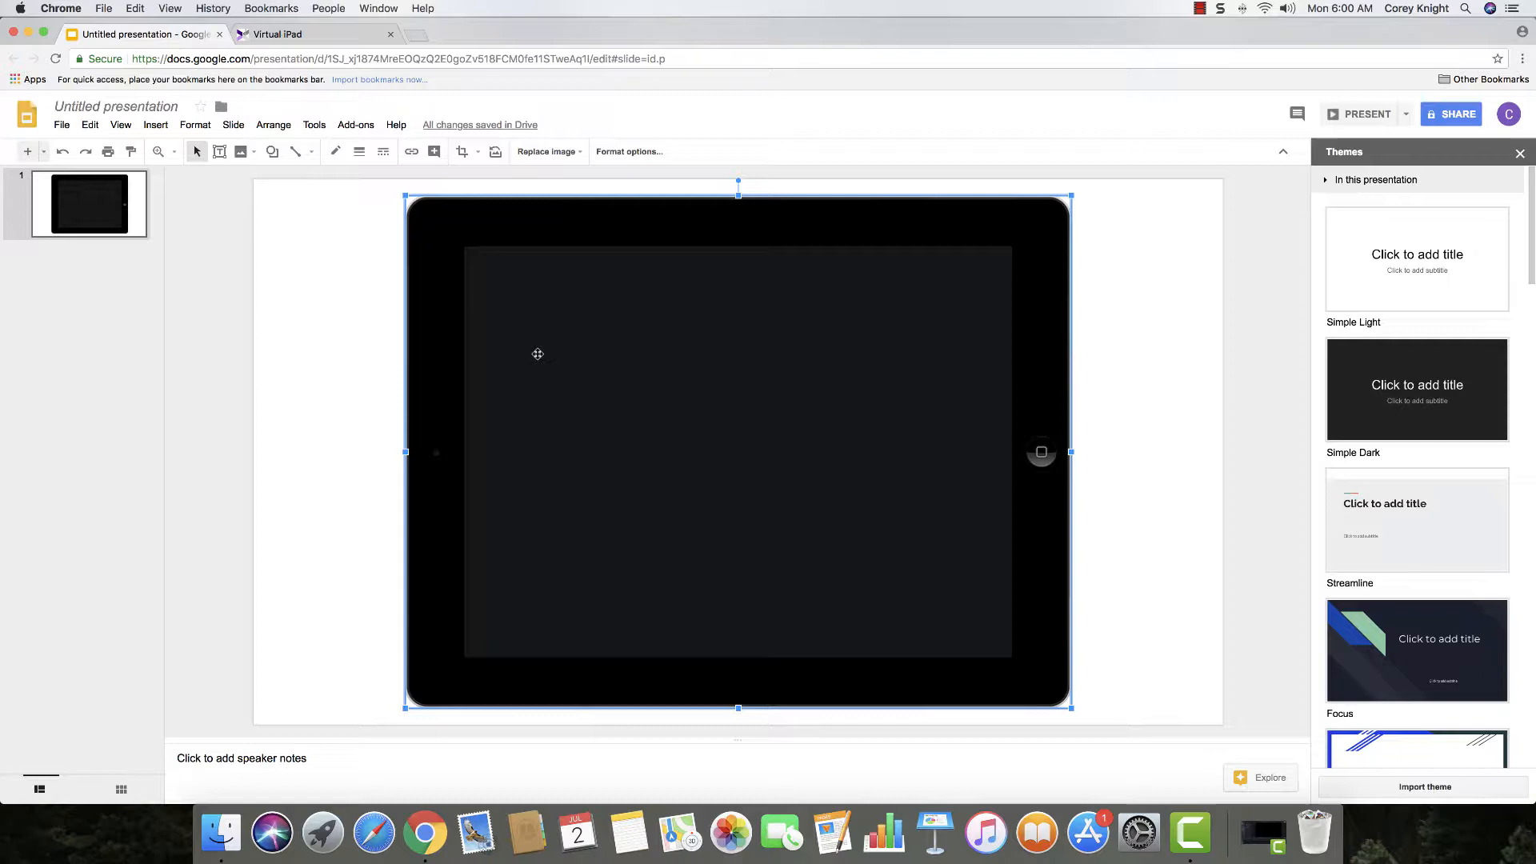
mouse_move(480, 309)
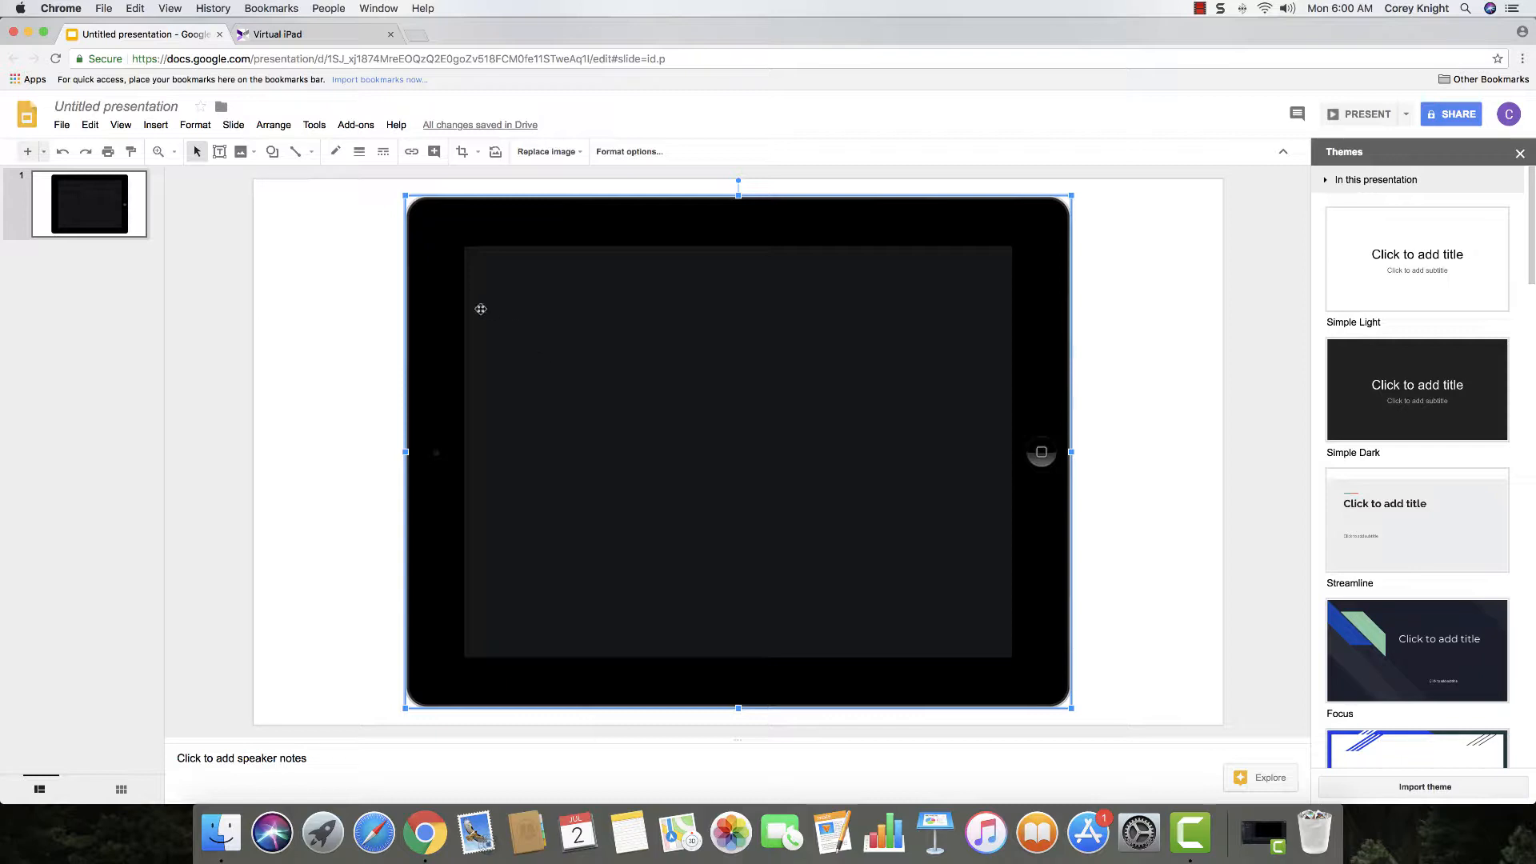
mouse_move(412, 264)
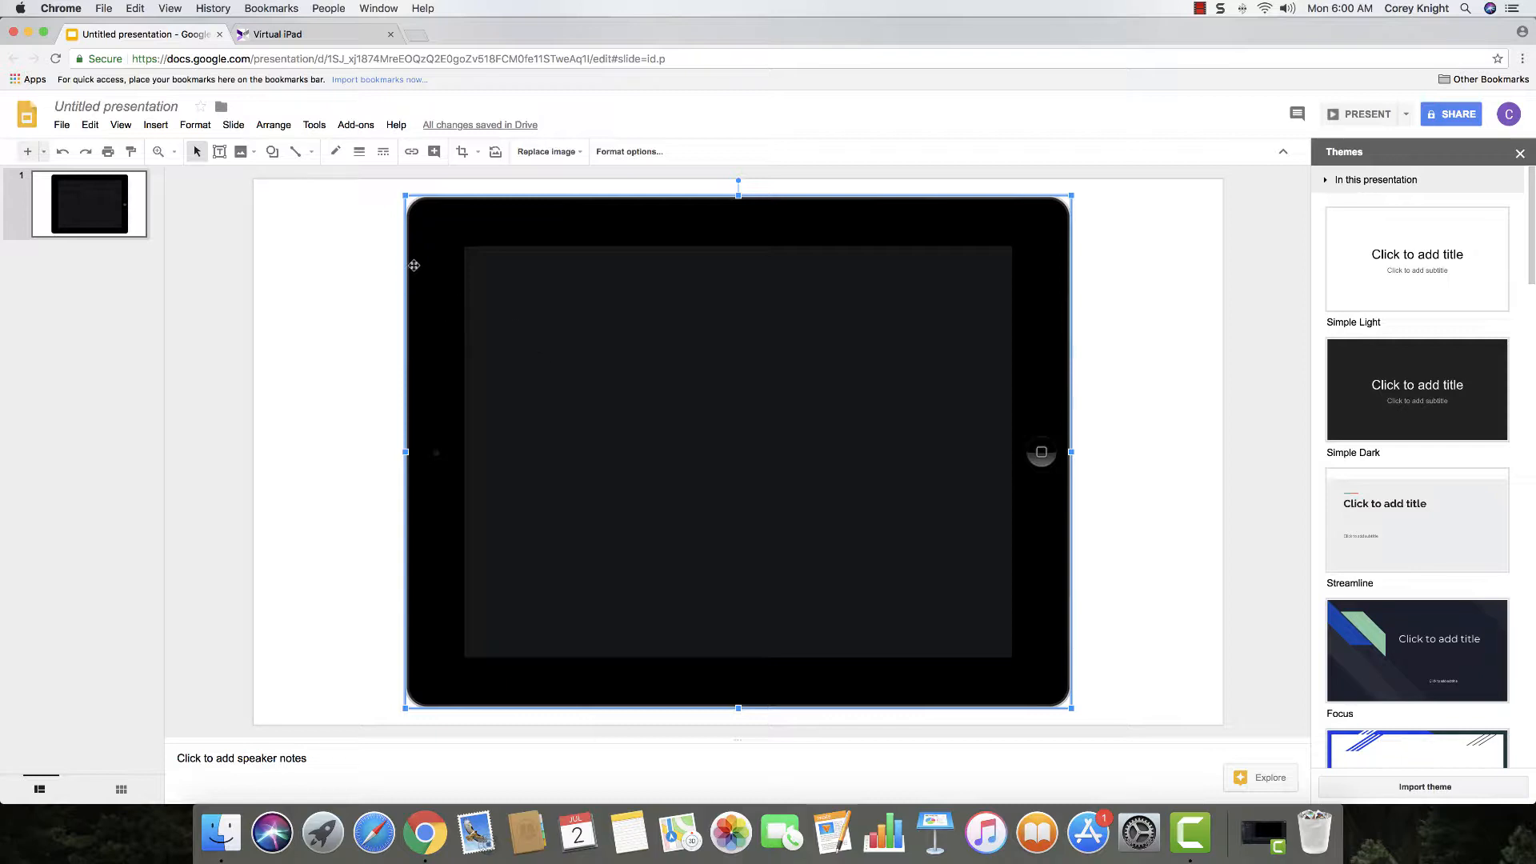
Search Google Images for 'tigers' labeled for reuse with modification and copy the walking tiger photo.
left_click(442, 33)
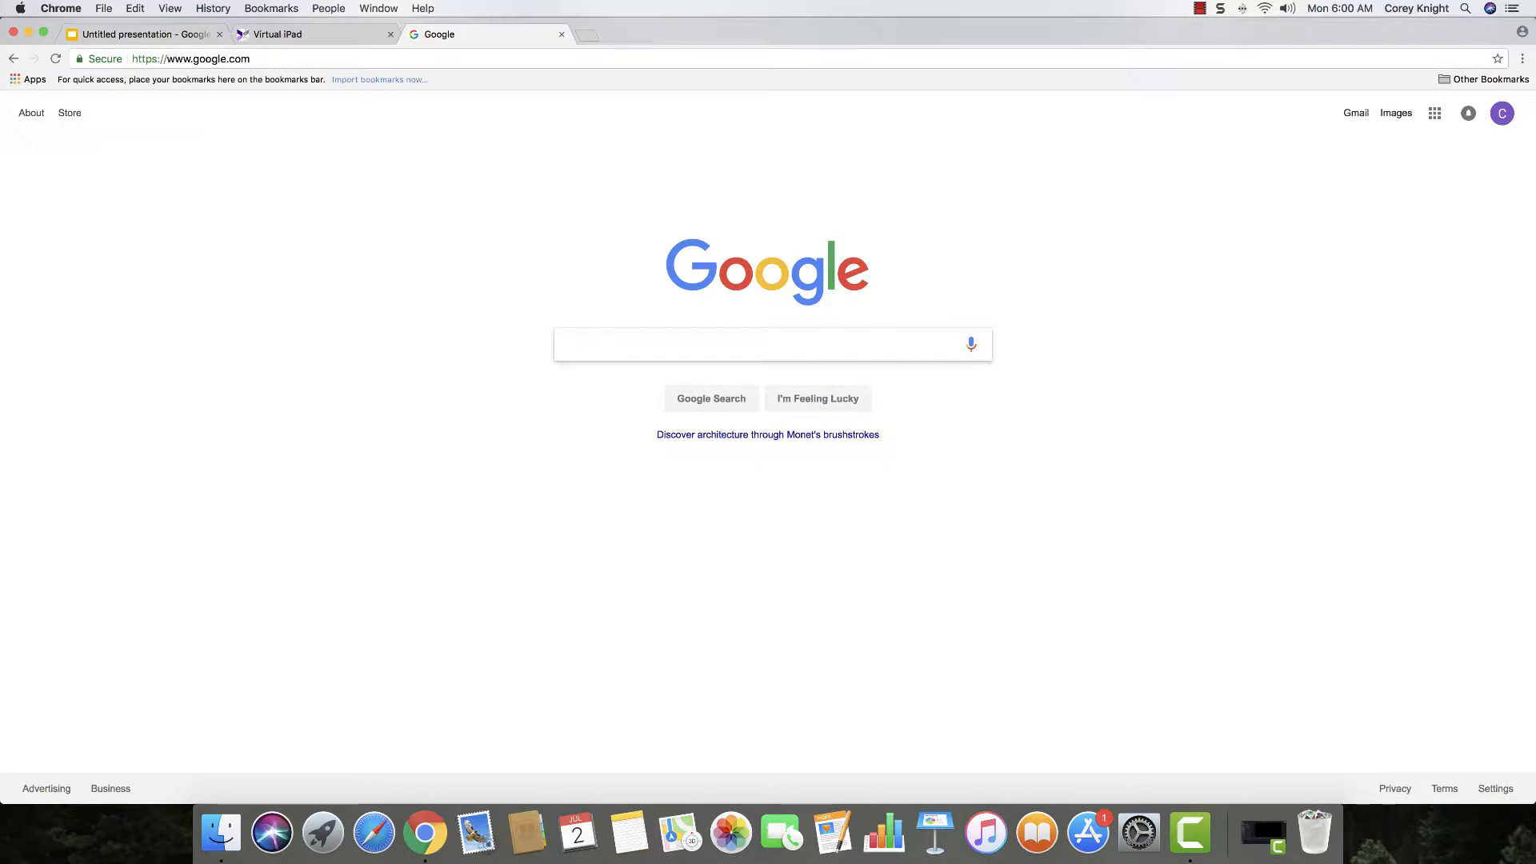
type("tigers")
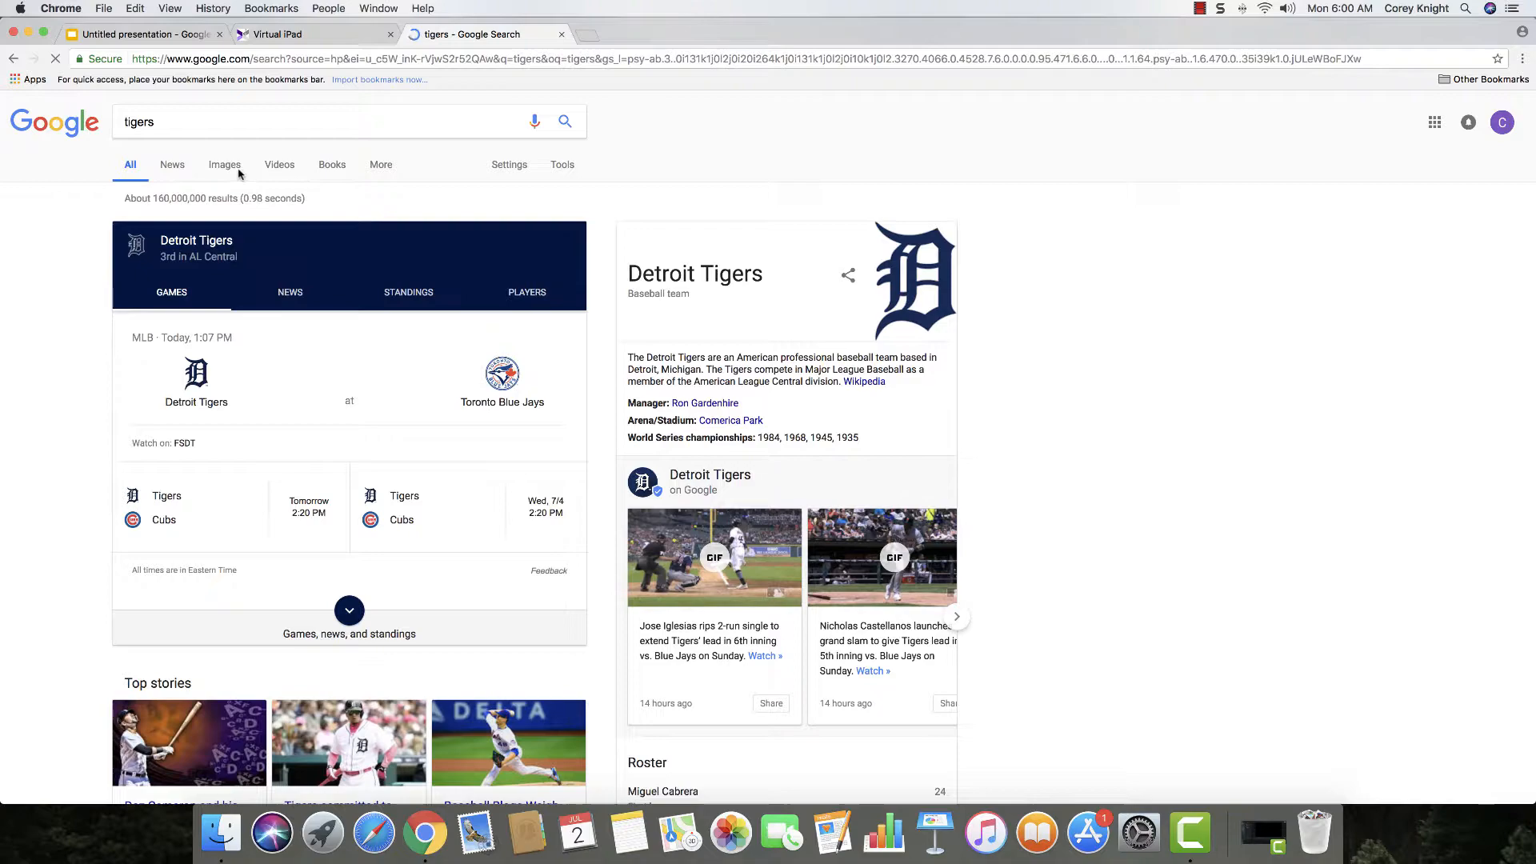
left_click(224, 163)
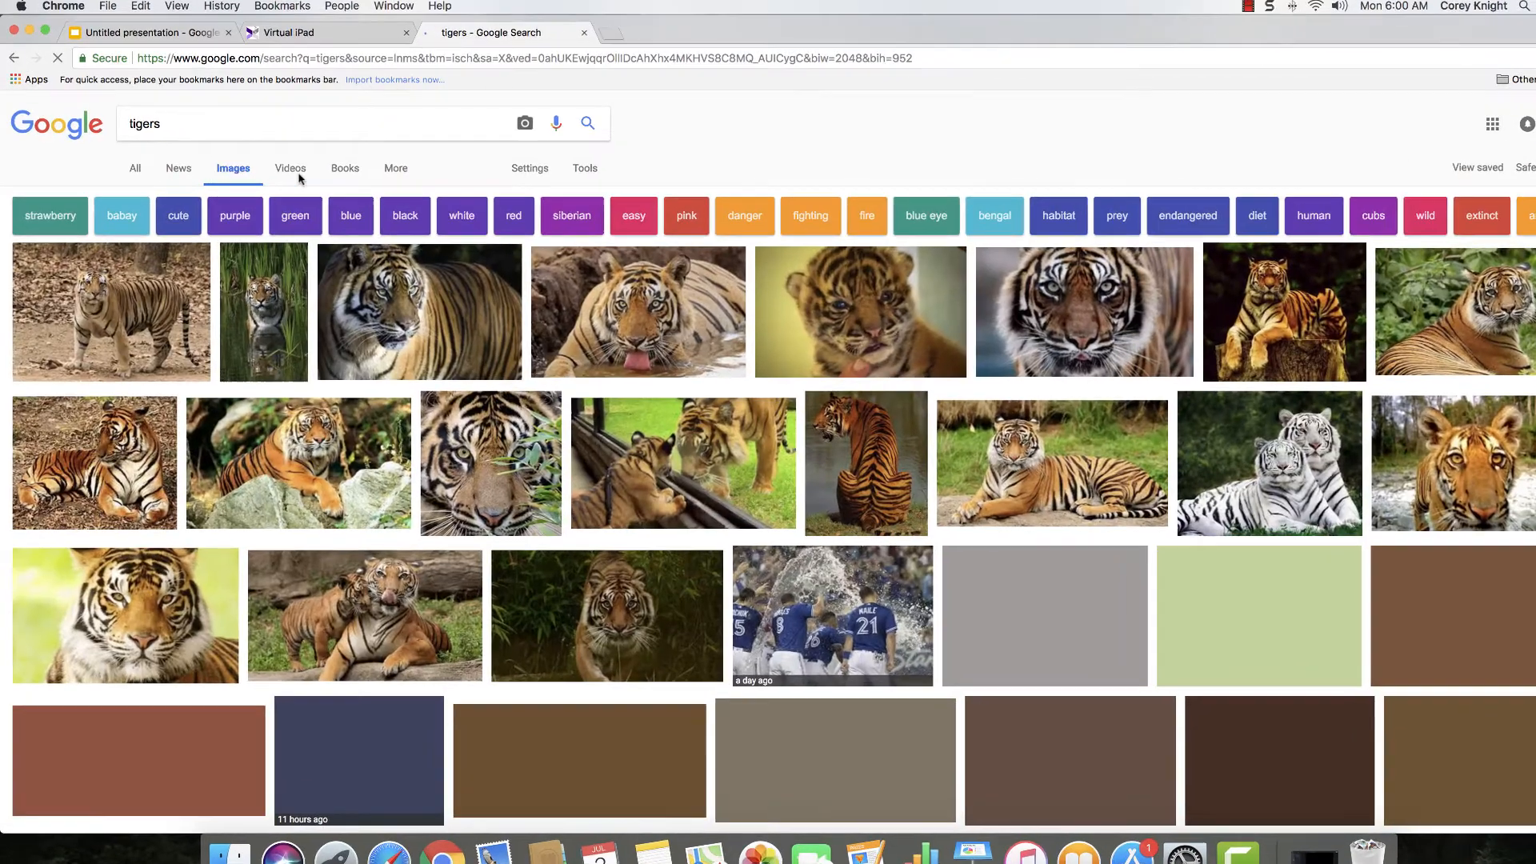
left_click(585, 168)
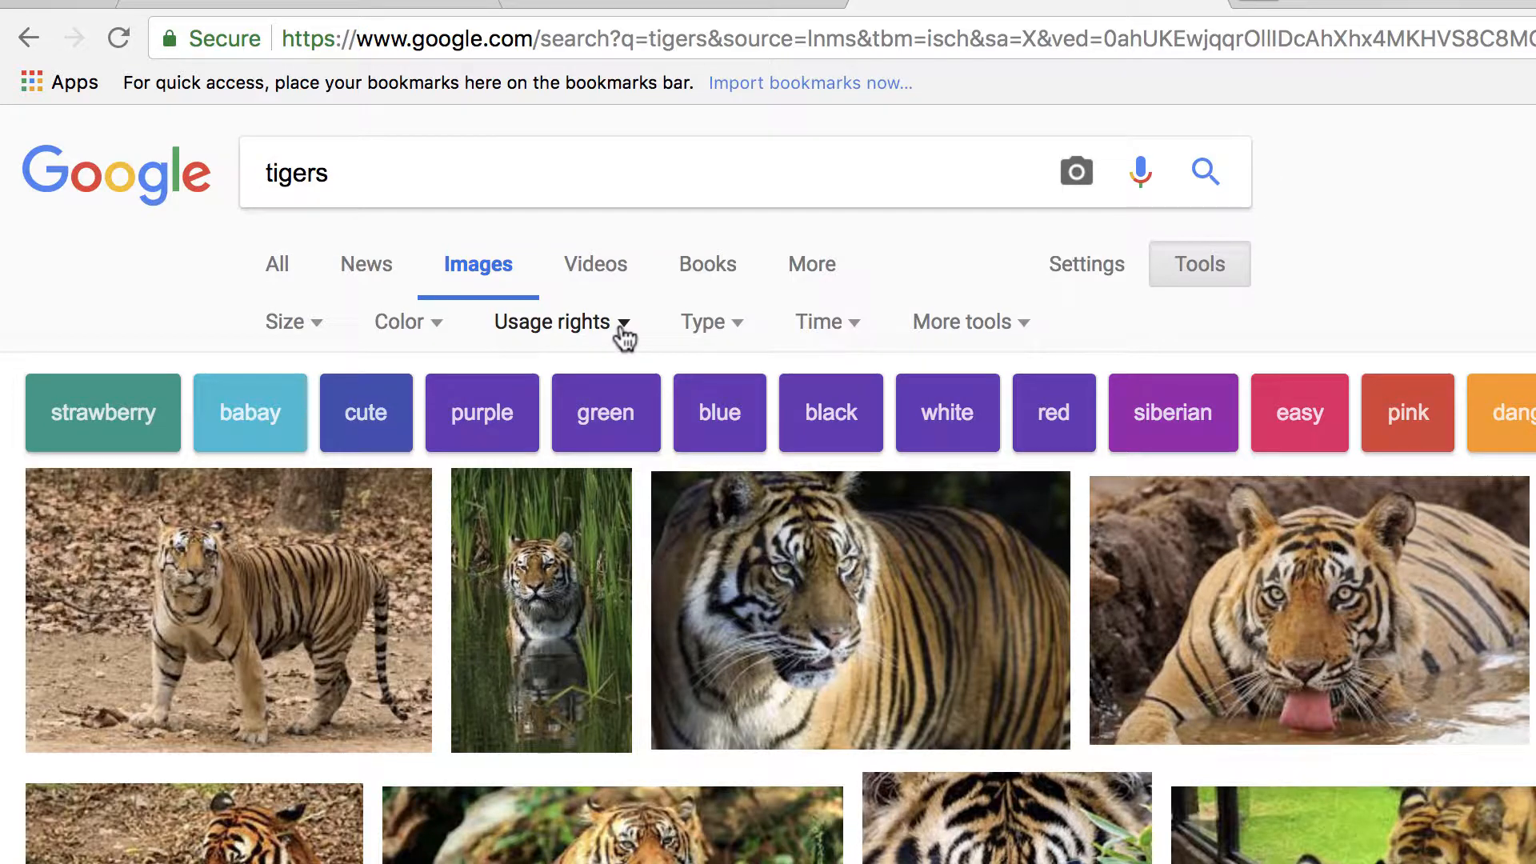
left_click(552, 321)
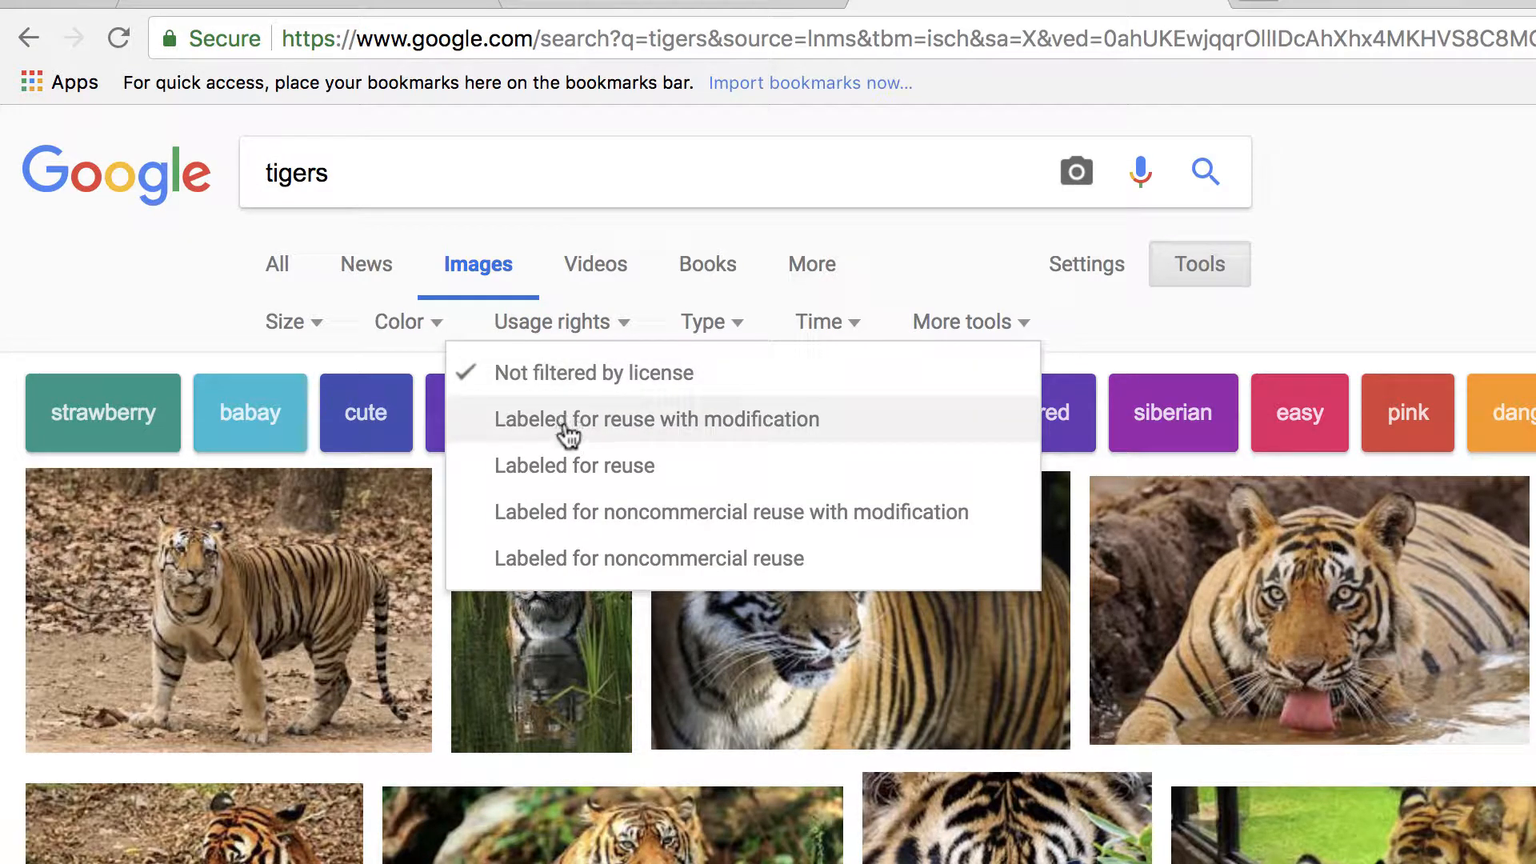
left_click(656, 419)
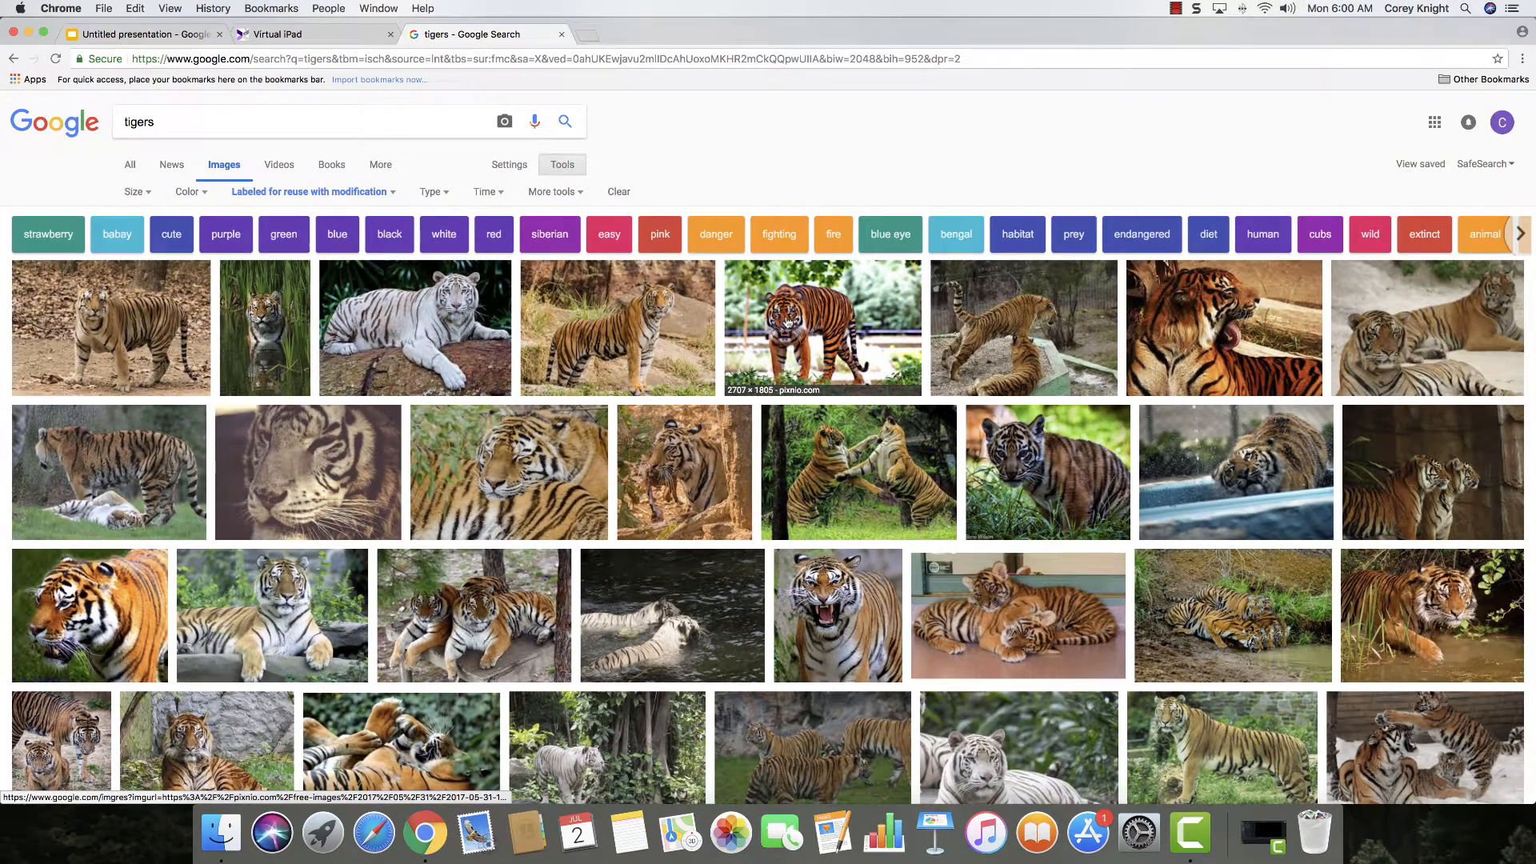
right_click(823, 324)
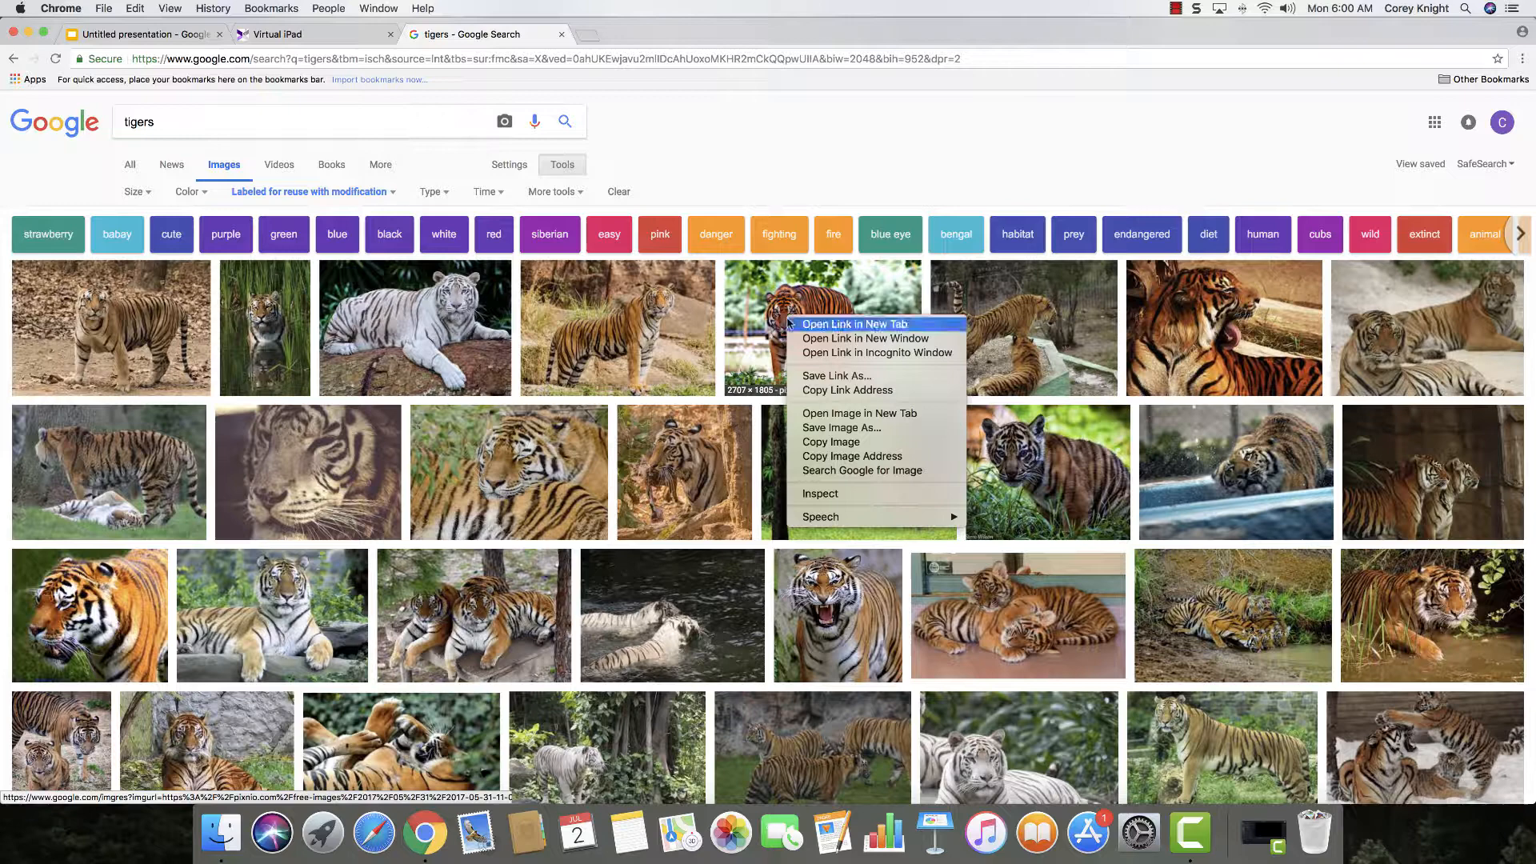
mouse_move(861, 413)
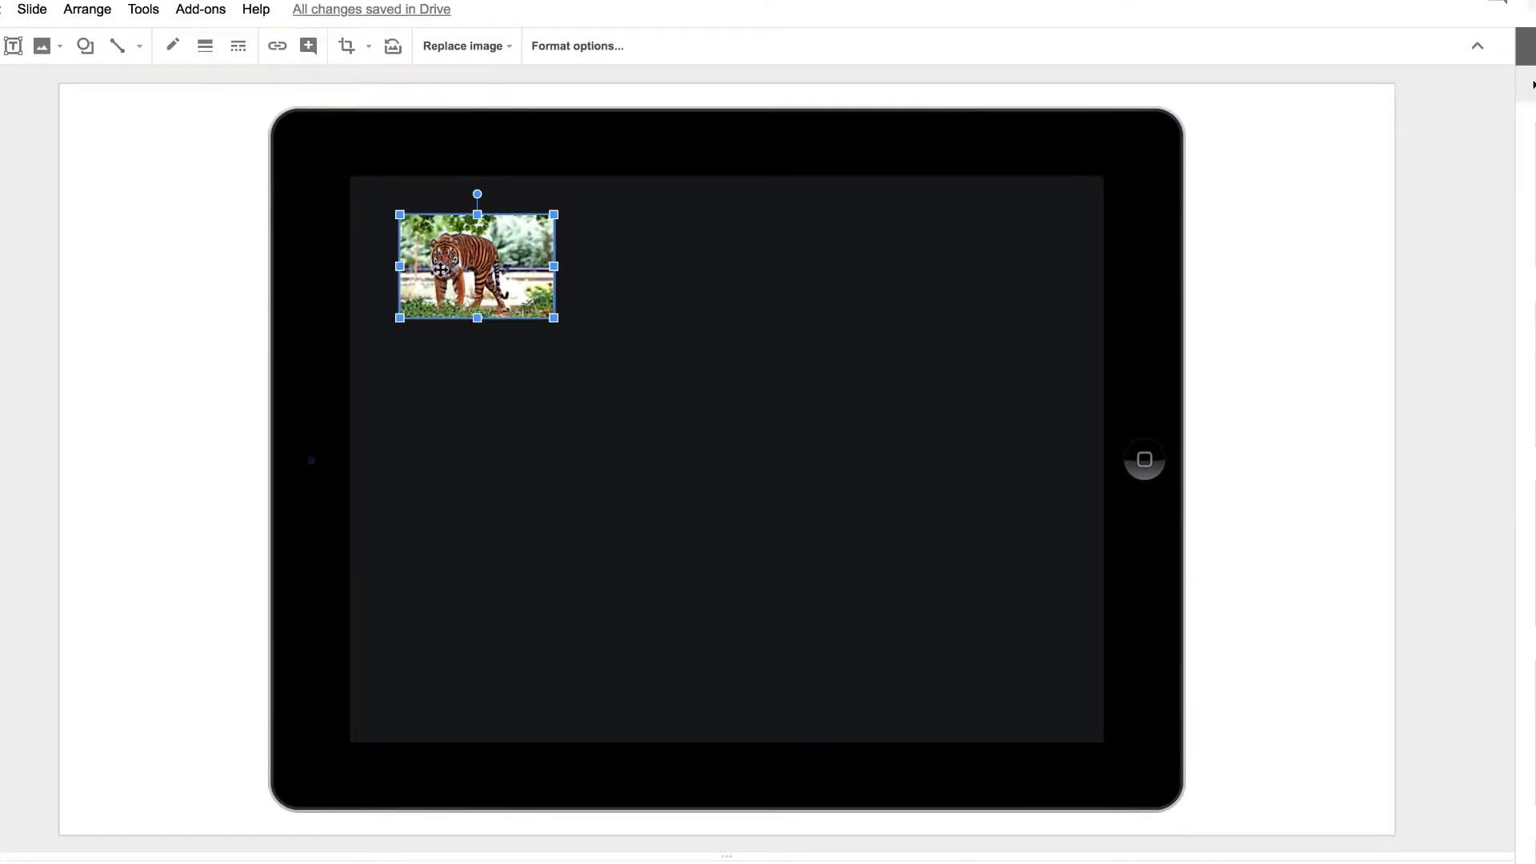
Place the tiger photo small at the top-left of the iPad screen as an app icon.
right_click(446, 275)
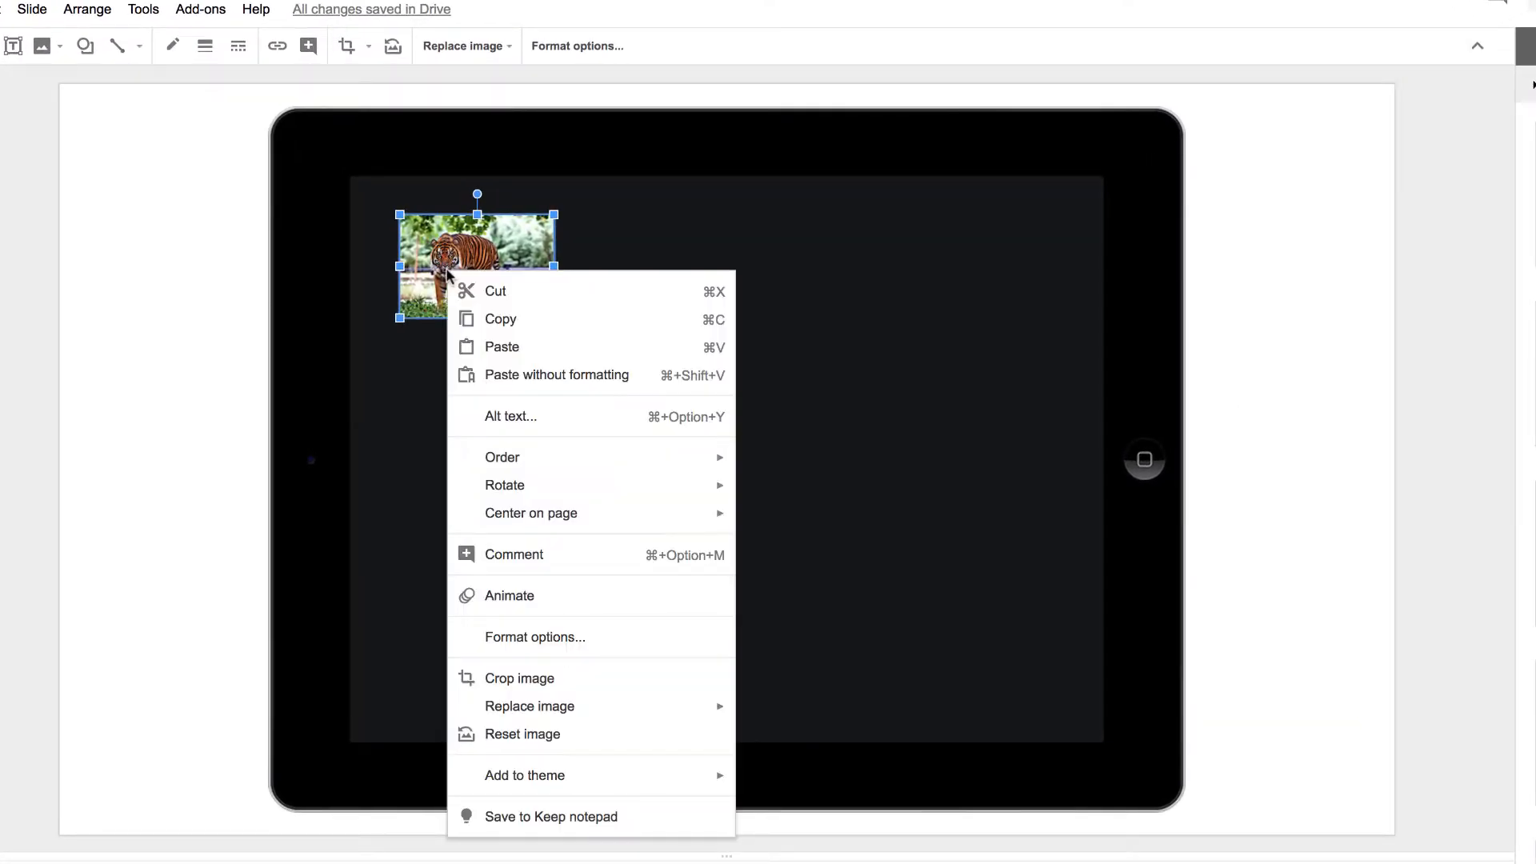
mouse_move(520, 575)
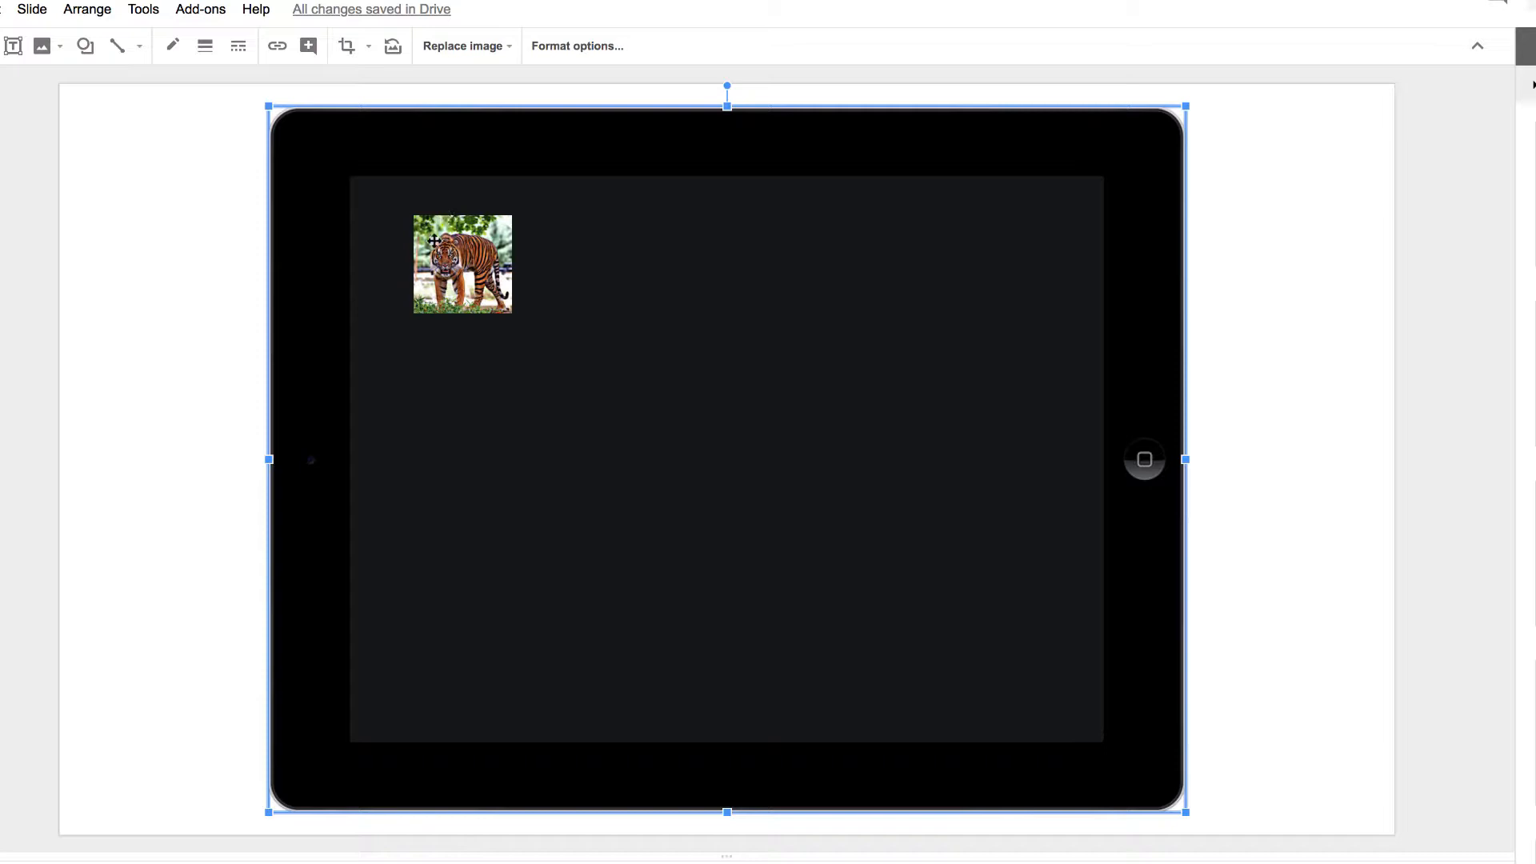
Mask the tiger photo with a rounded rectangle shape so it resembles an app icon.
left_click(460, 262)
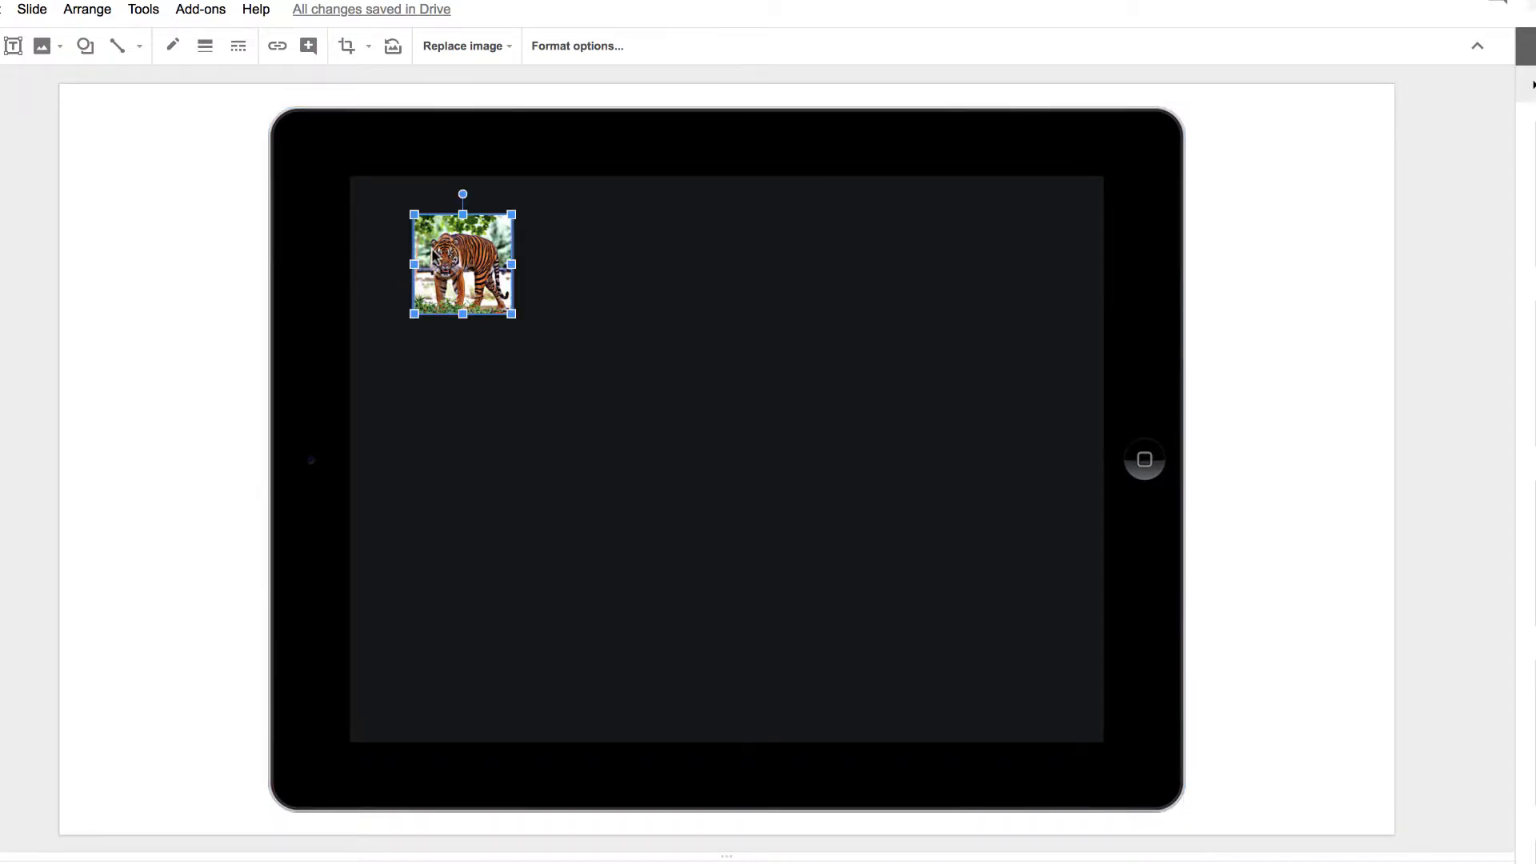
mouse_move(391, 46)
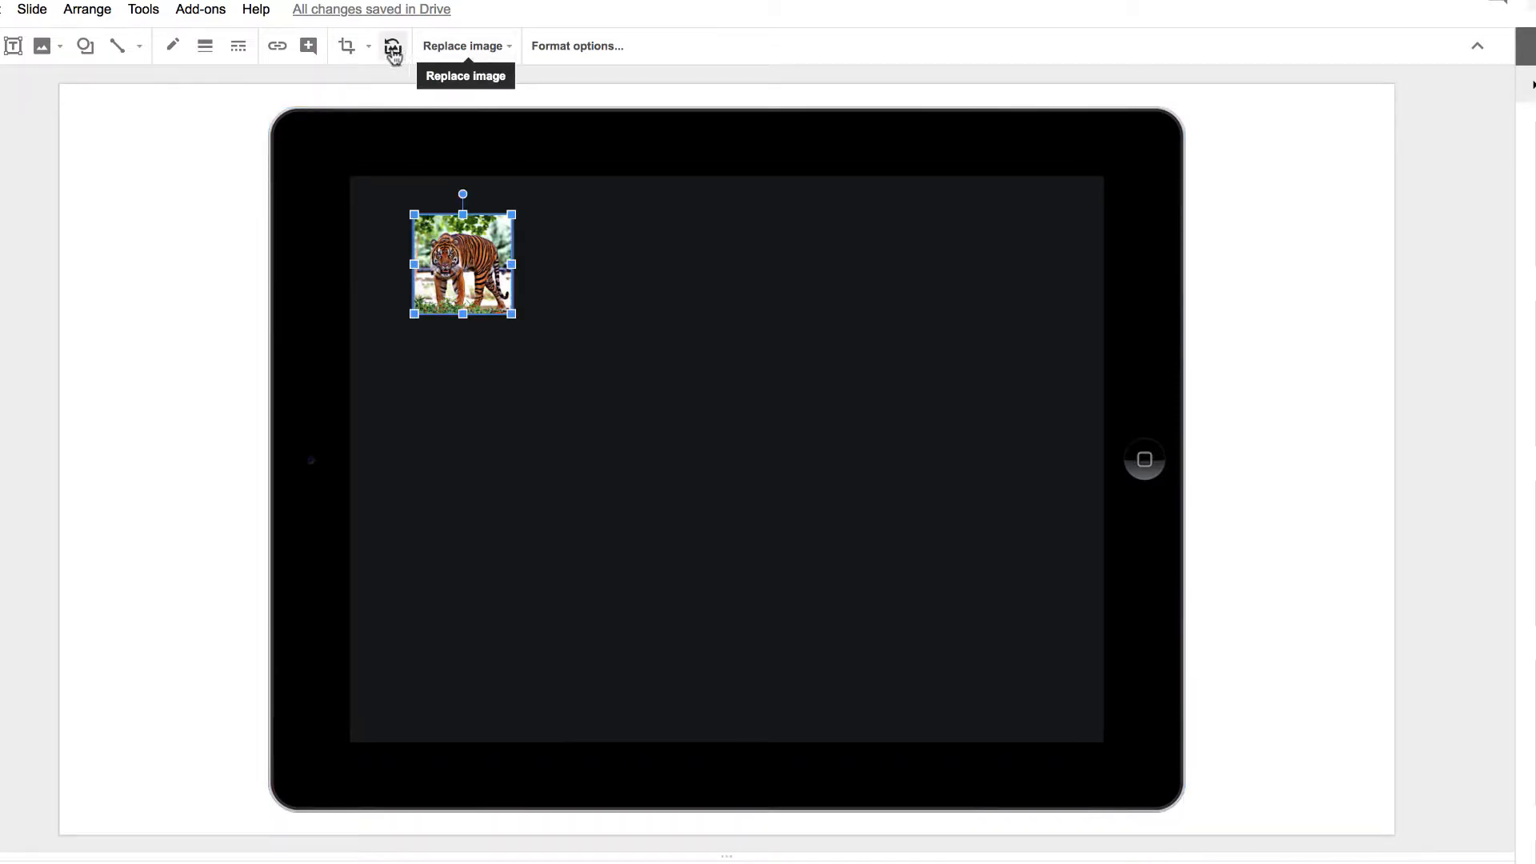
mouse_move(346, 46)
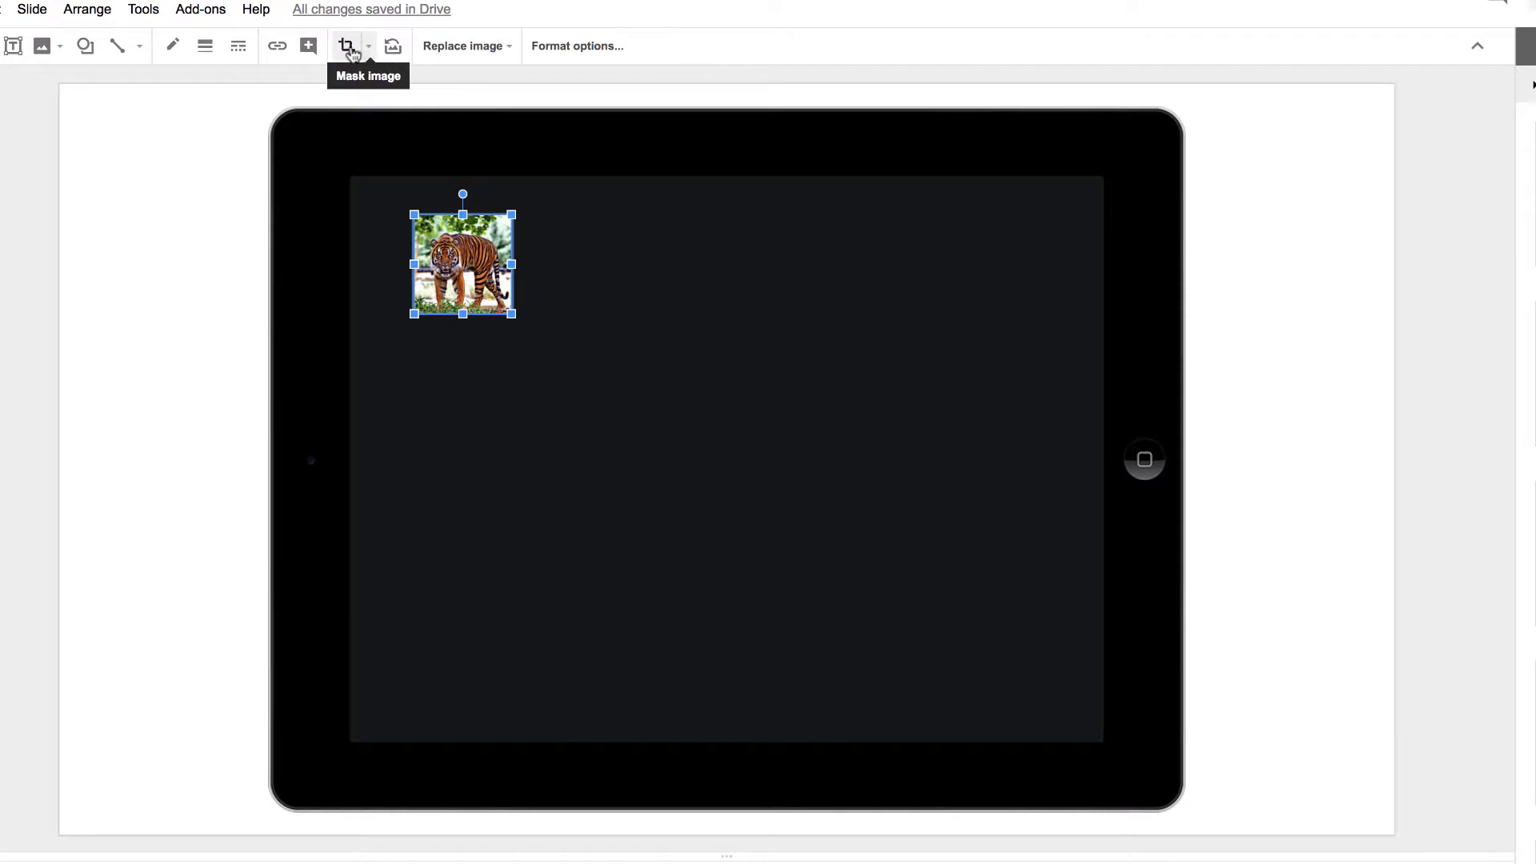
left_click(369, 47)
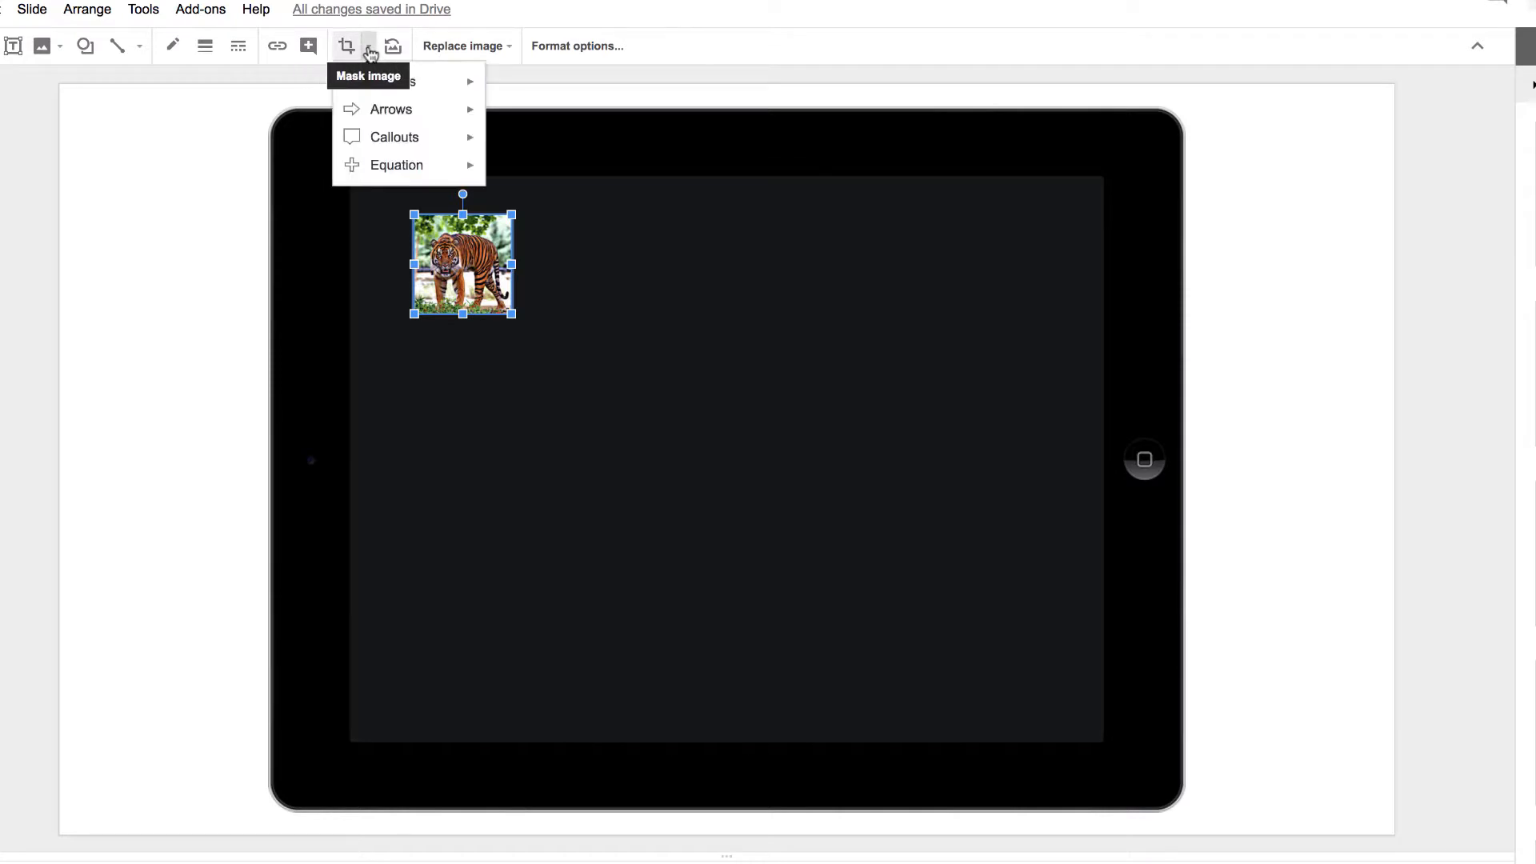
mouse_move(370, 55)
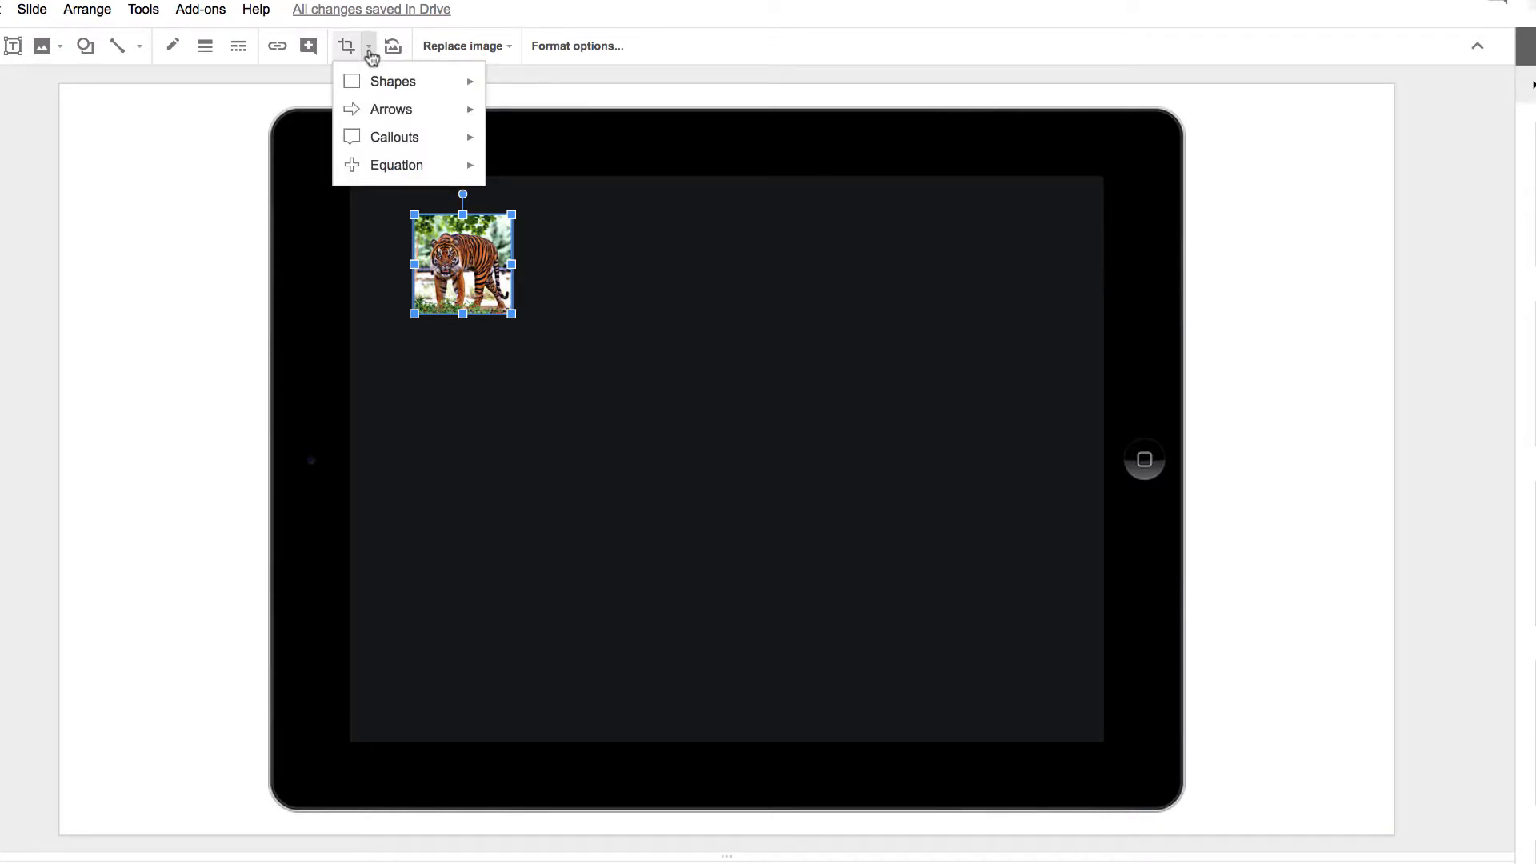
left_click(392, 82)
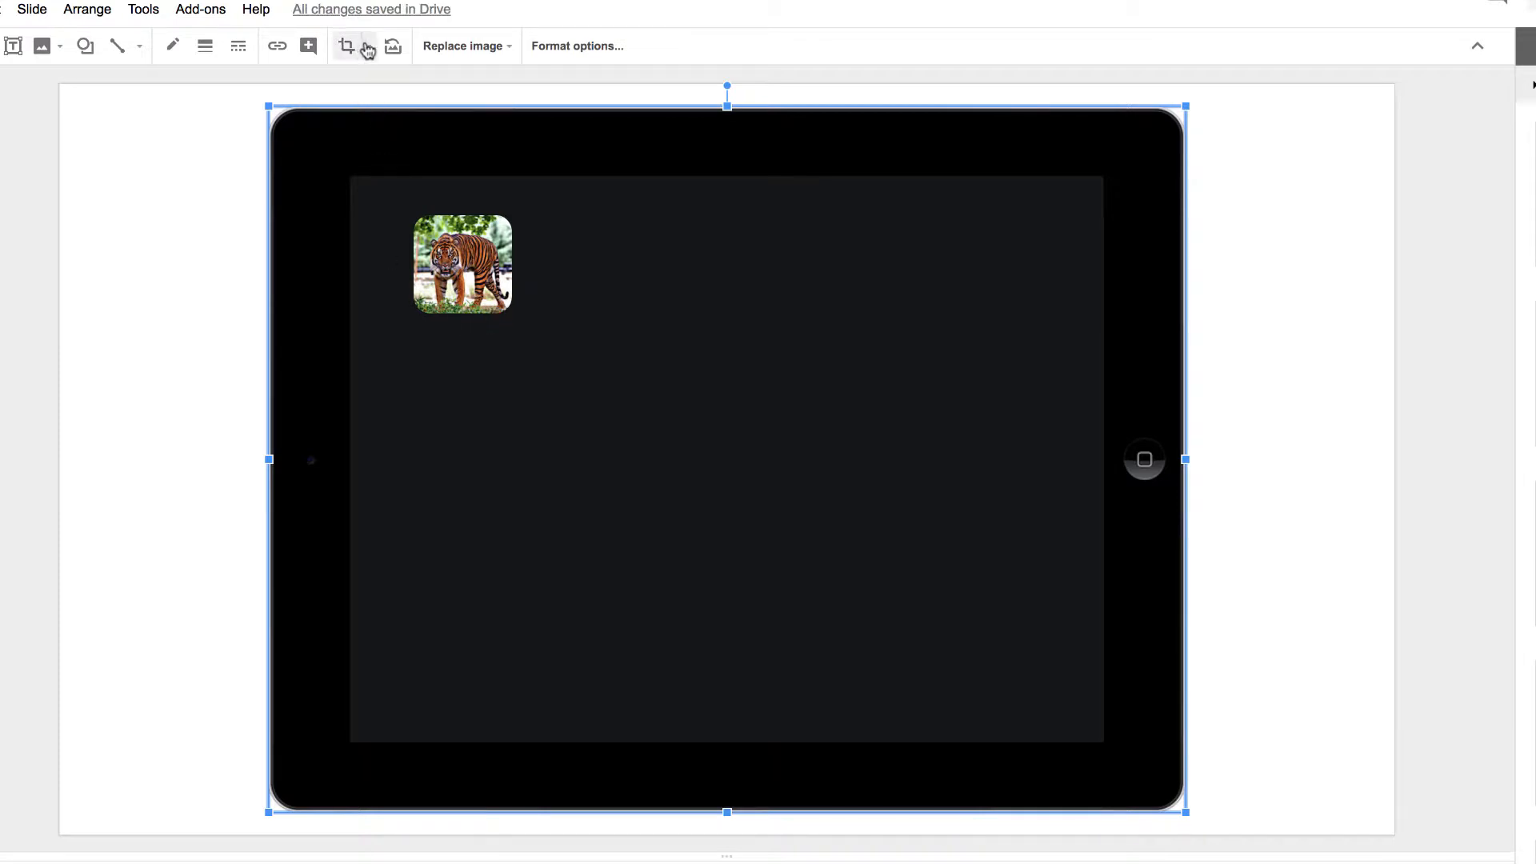
left_click(85, 46)
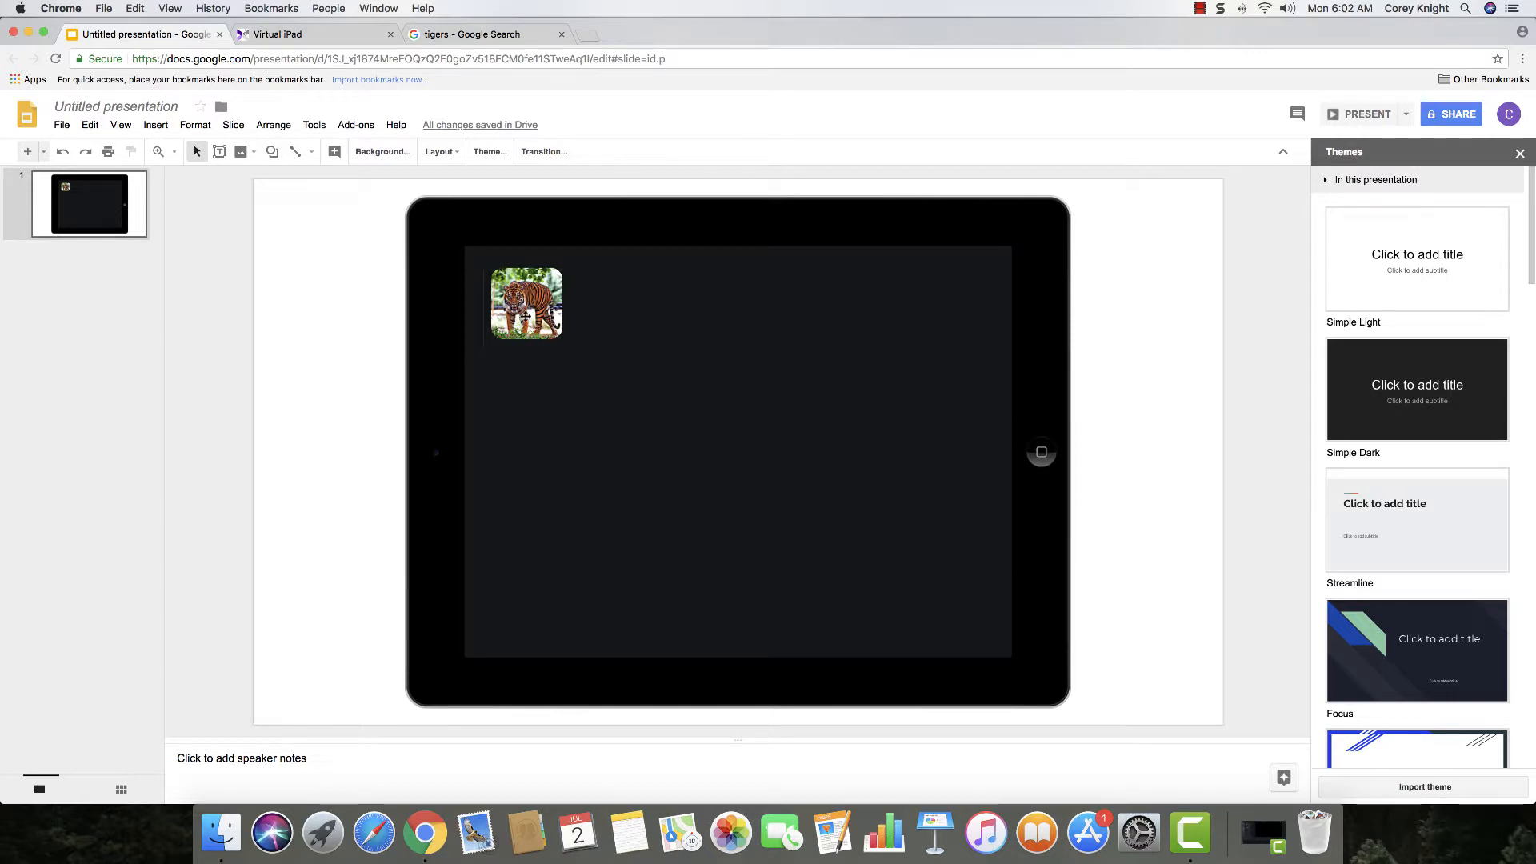
mouse_move(32, 163)
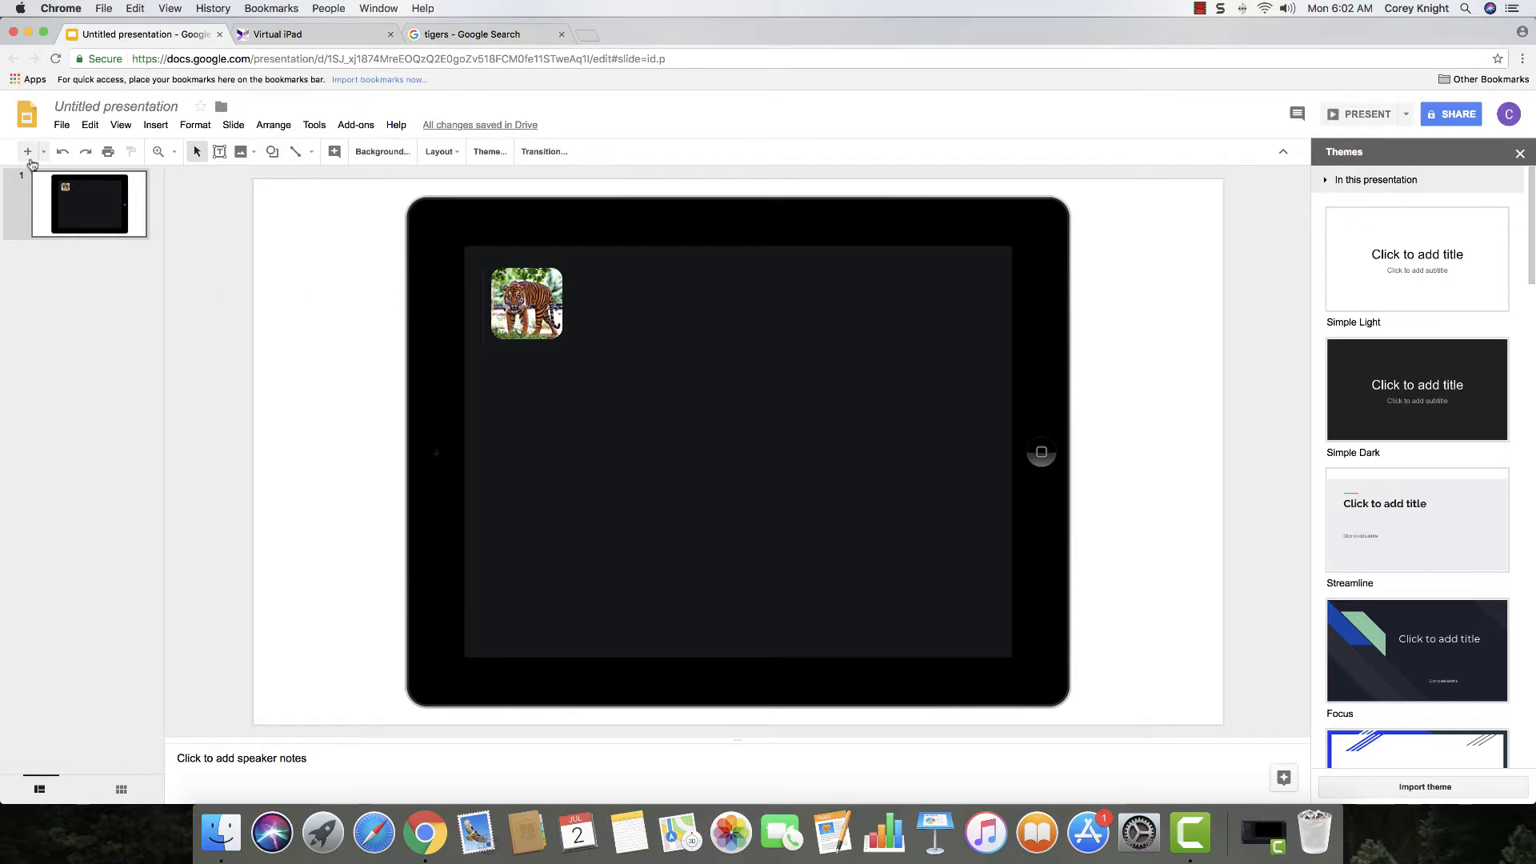
Add slide 2 titled 'Tigers' with body text 'Information on tigers', then return to slide 1.
left_click(27, 150)
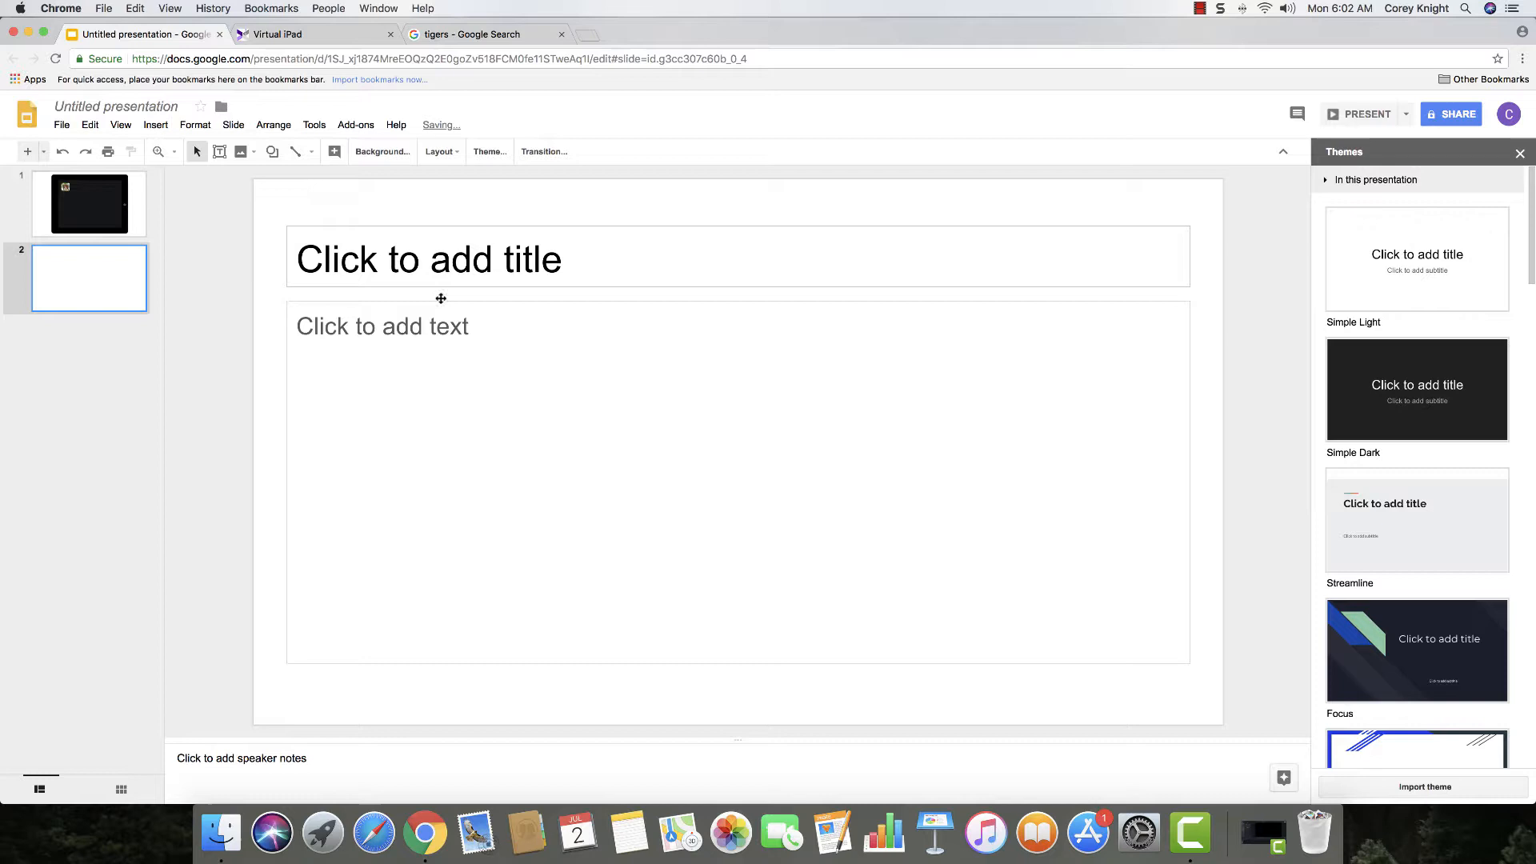
type("Tigers")
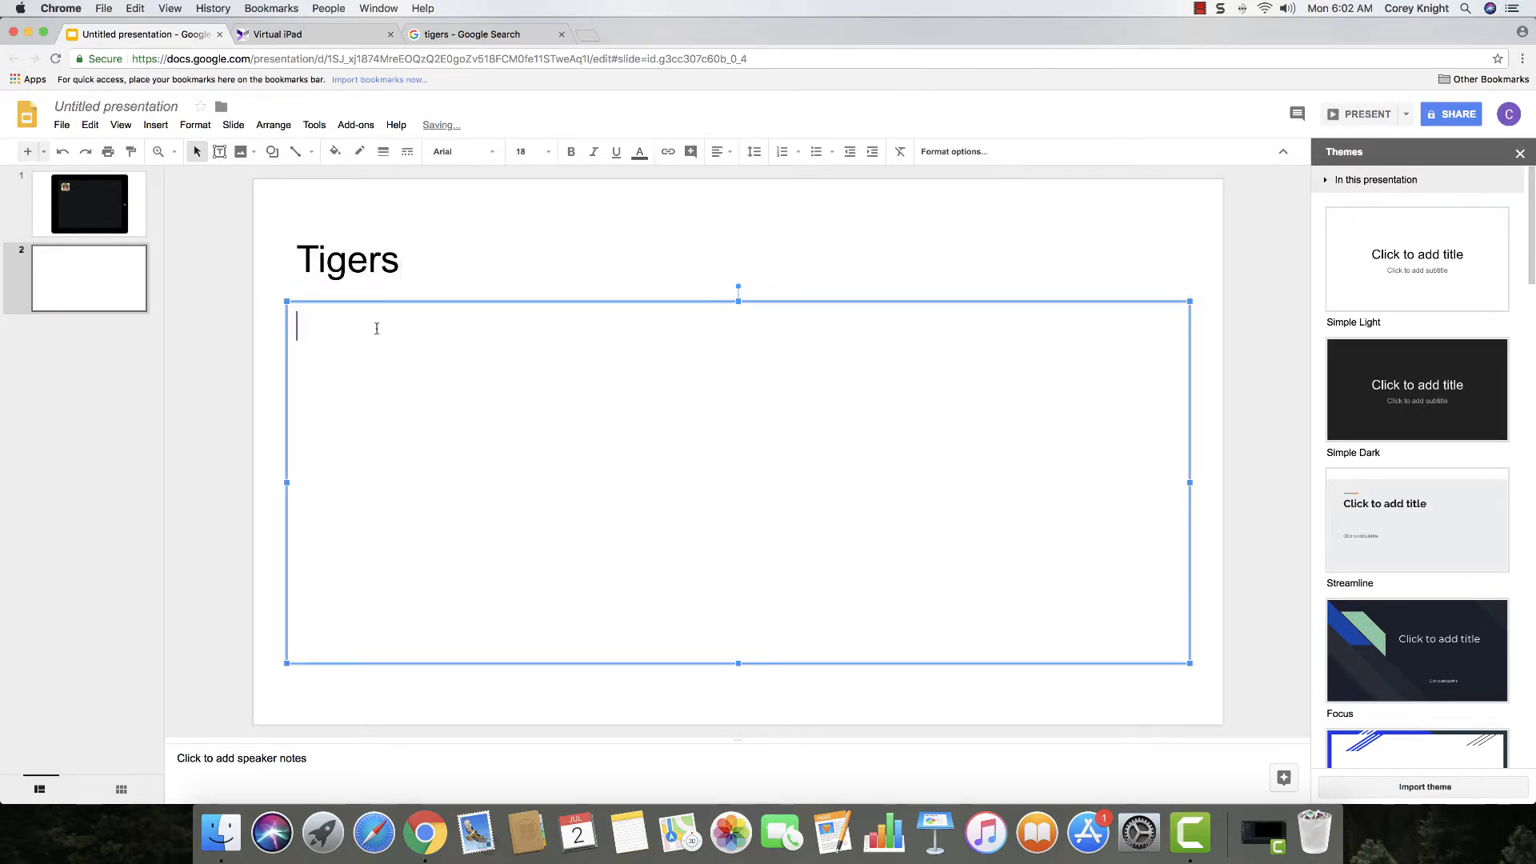
type("Infor")
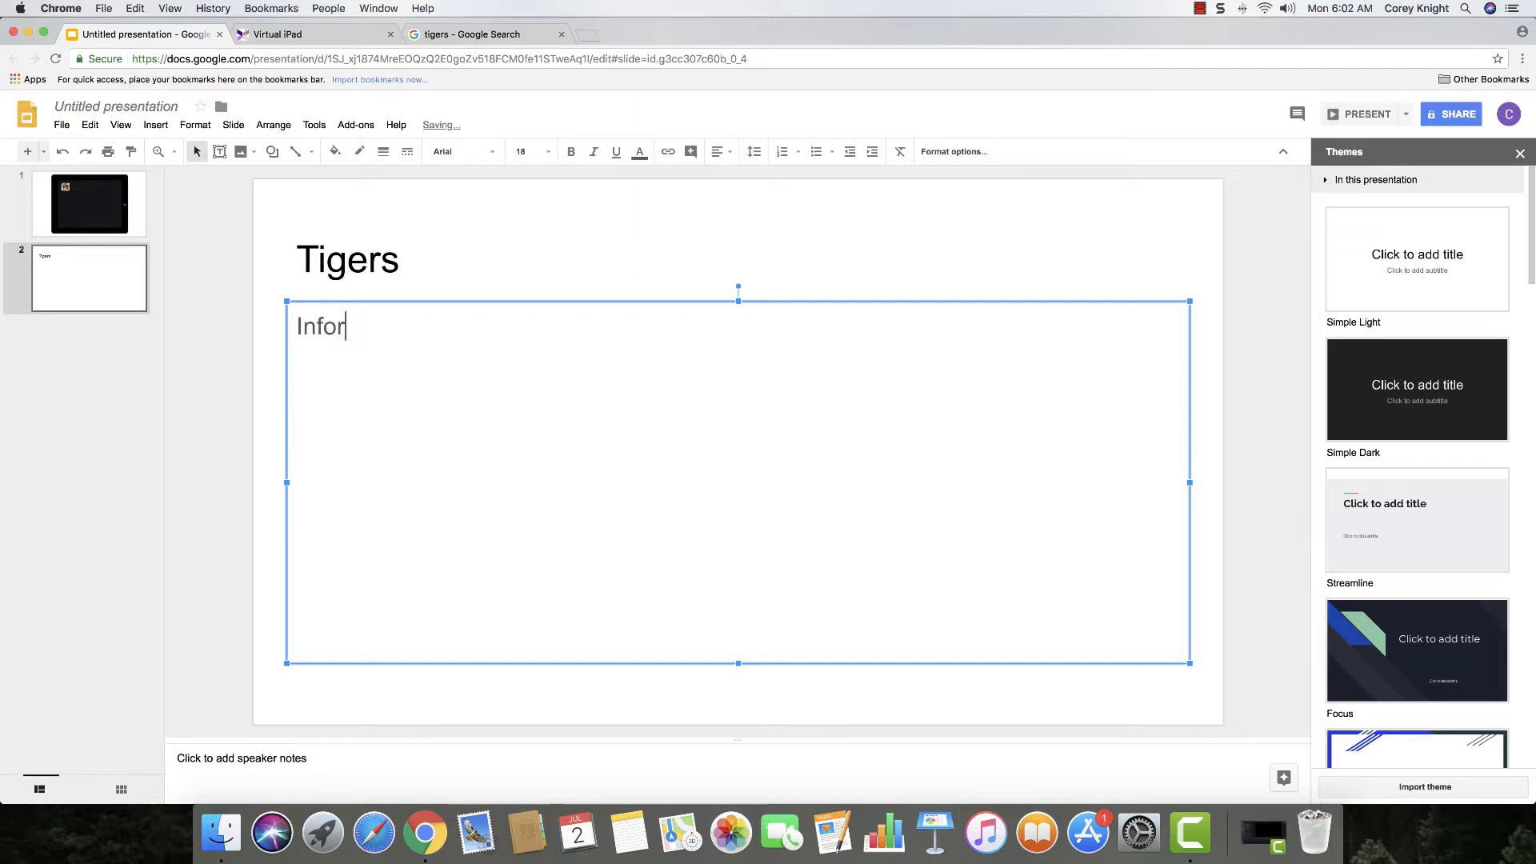
type("mation")
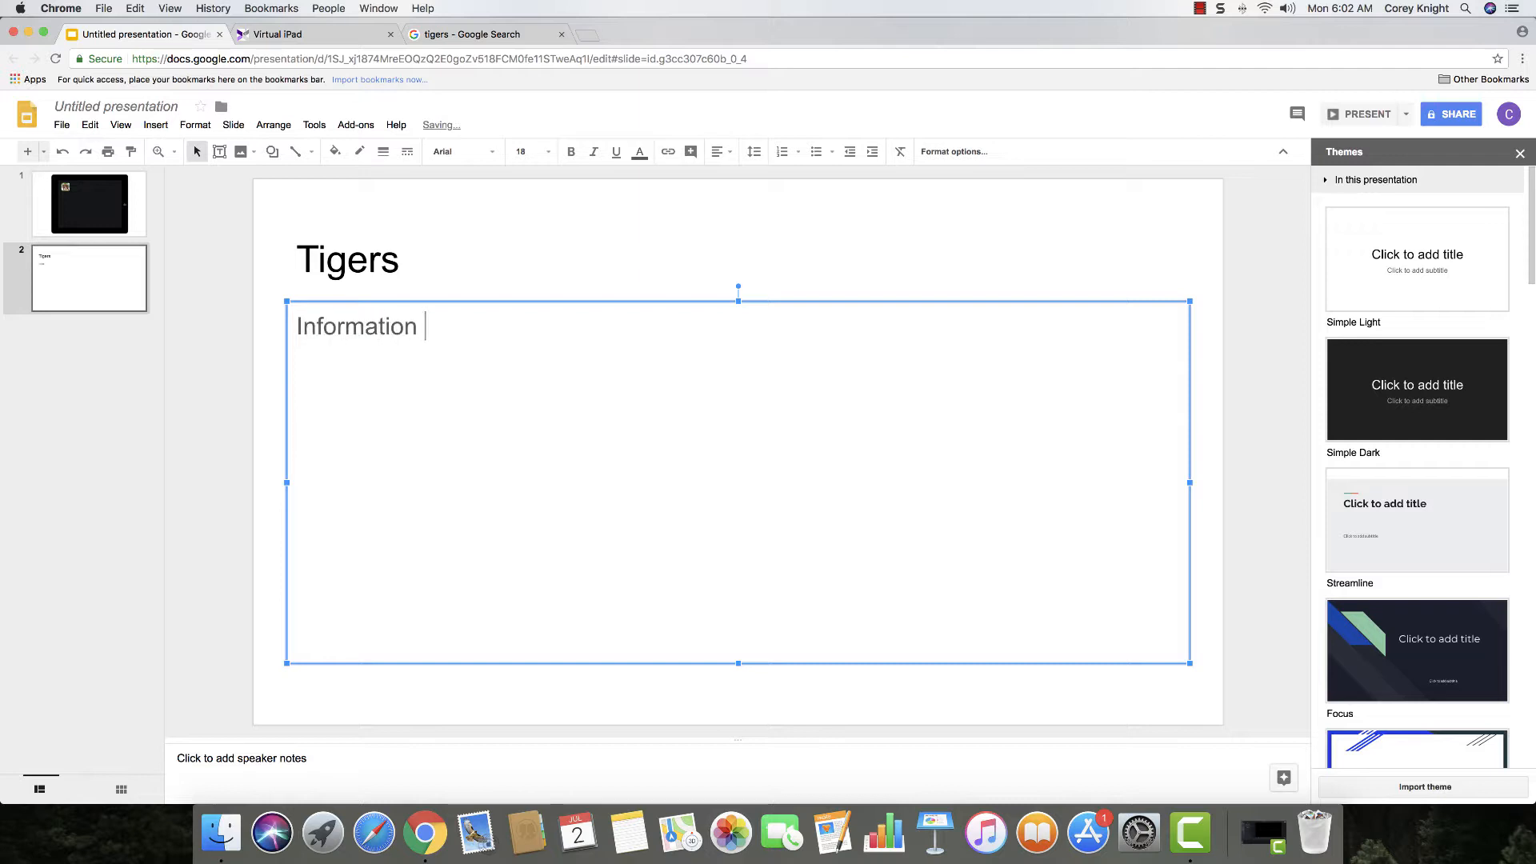
type("on tigers")
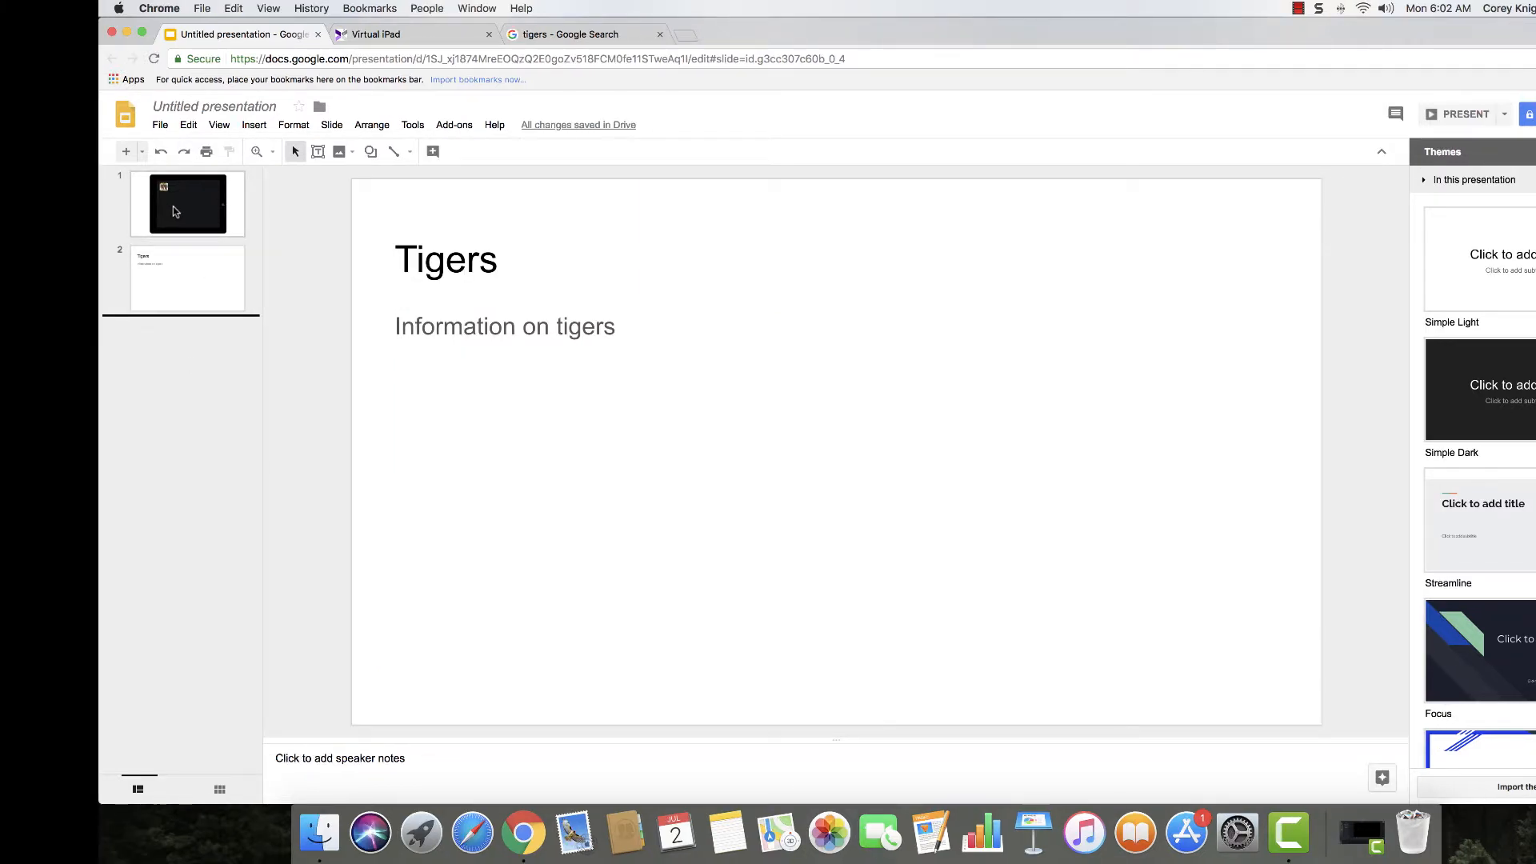
left_click(187, 203)
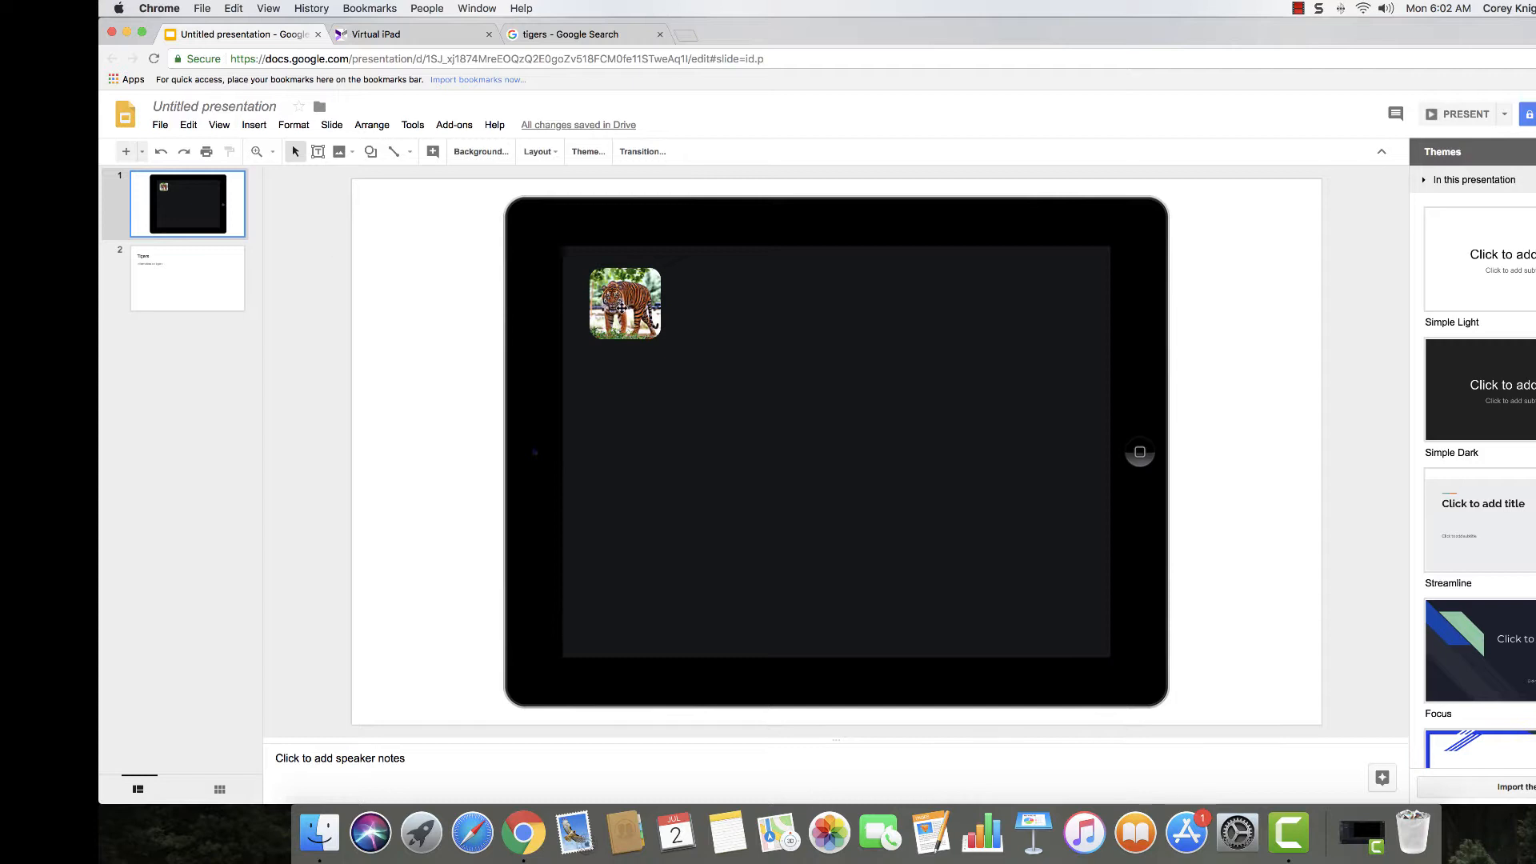
Link the tiger icon to 'Slide 2: Tigers' via Insert > Link and apply.
left_click(625, 303)
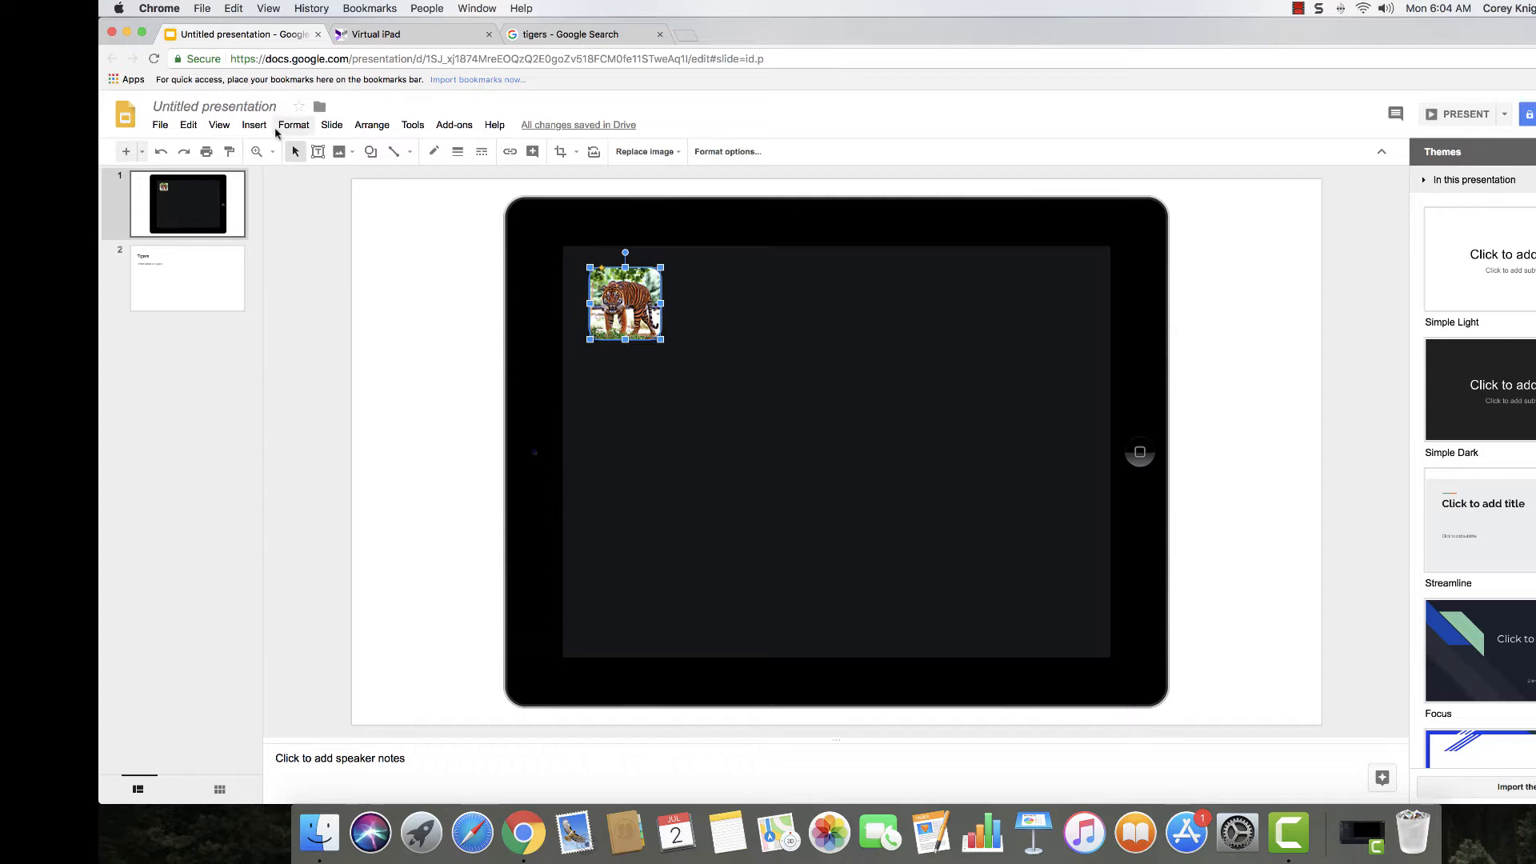
left_click(254, 125)
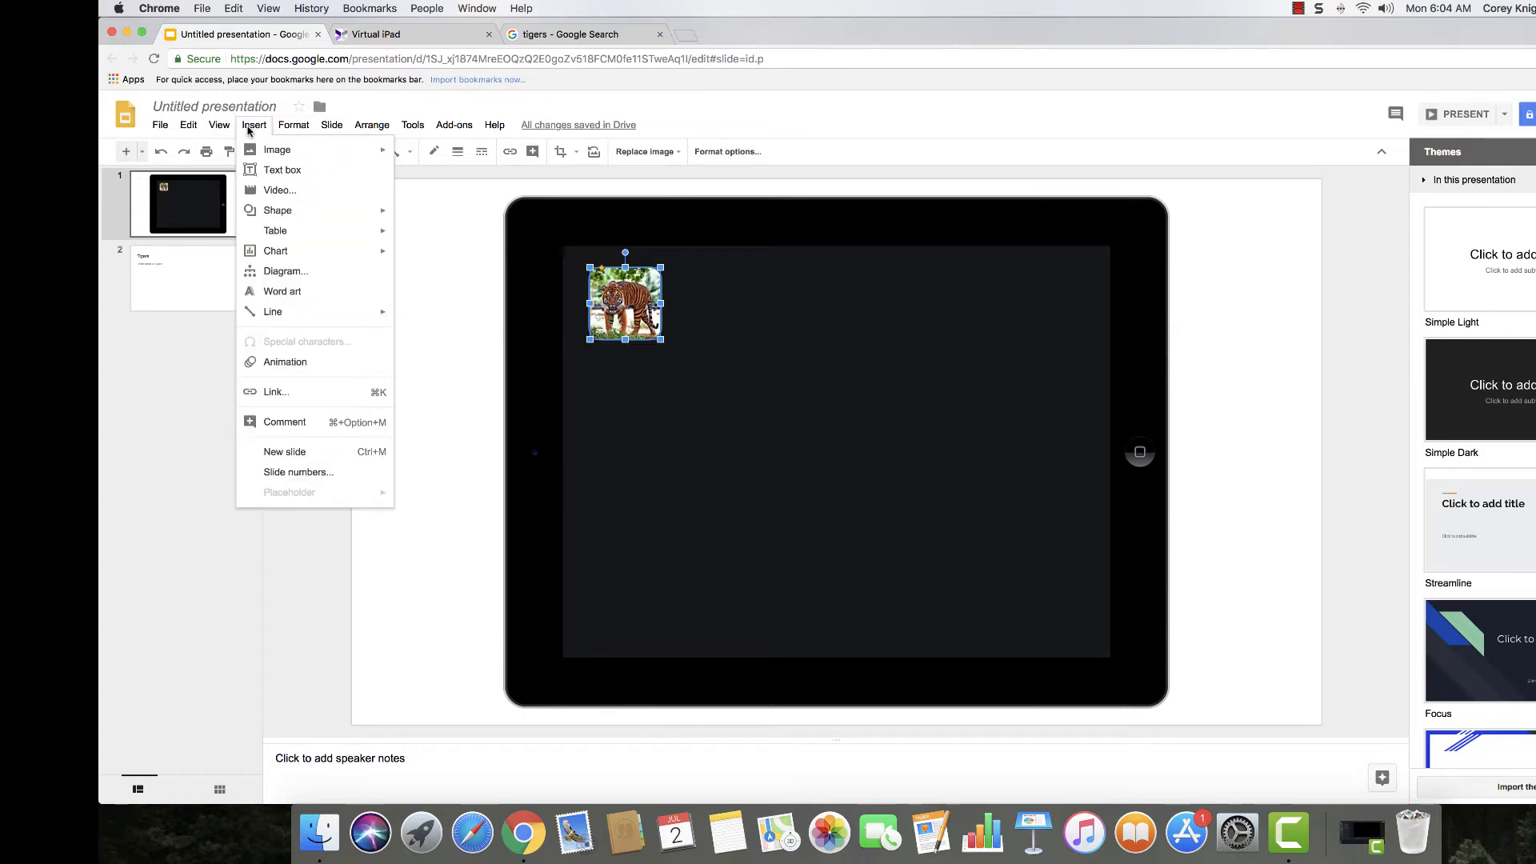
mouse_move(272, 381)
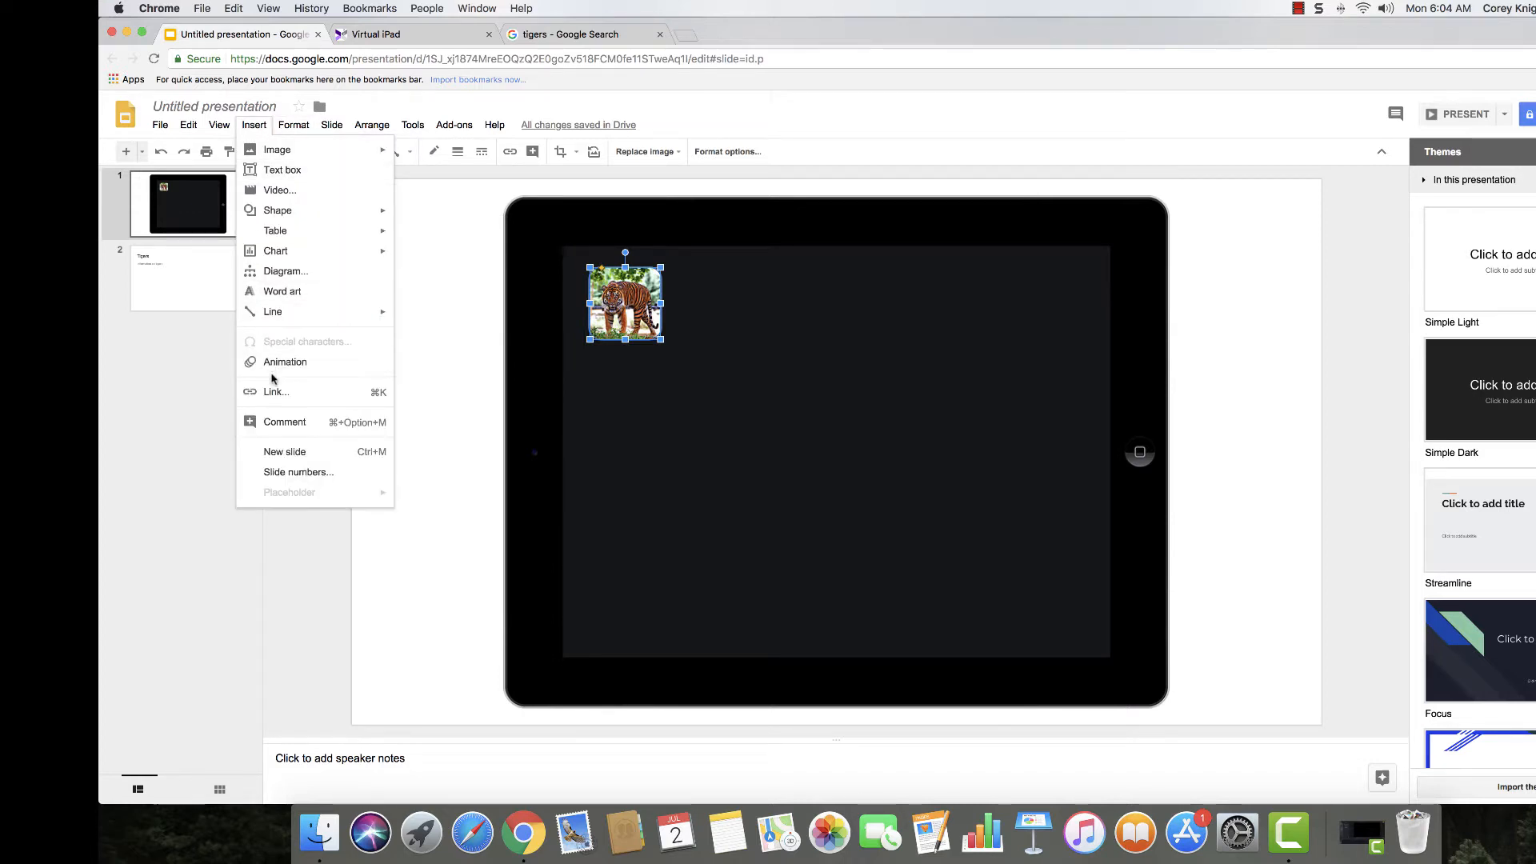
mouse_move(275, 392)
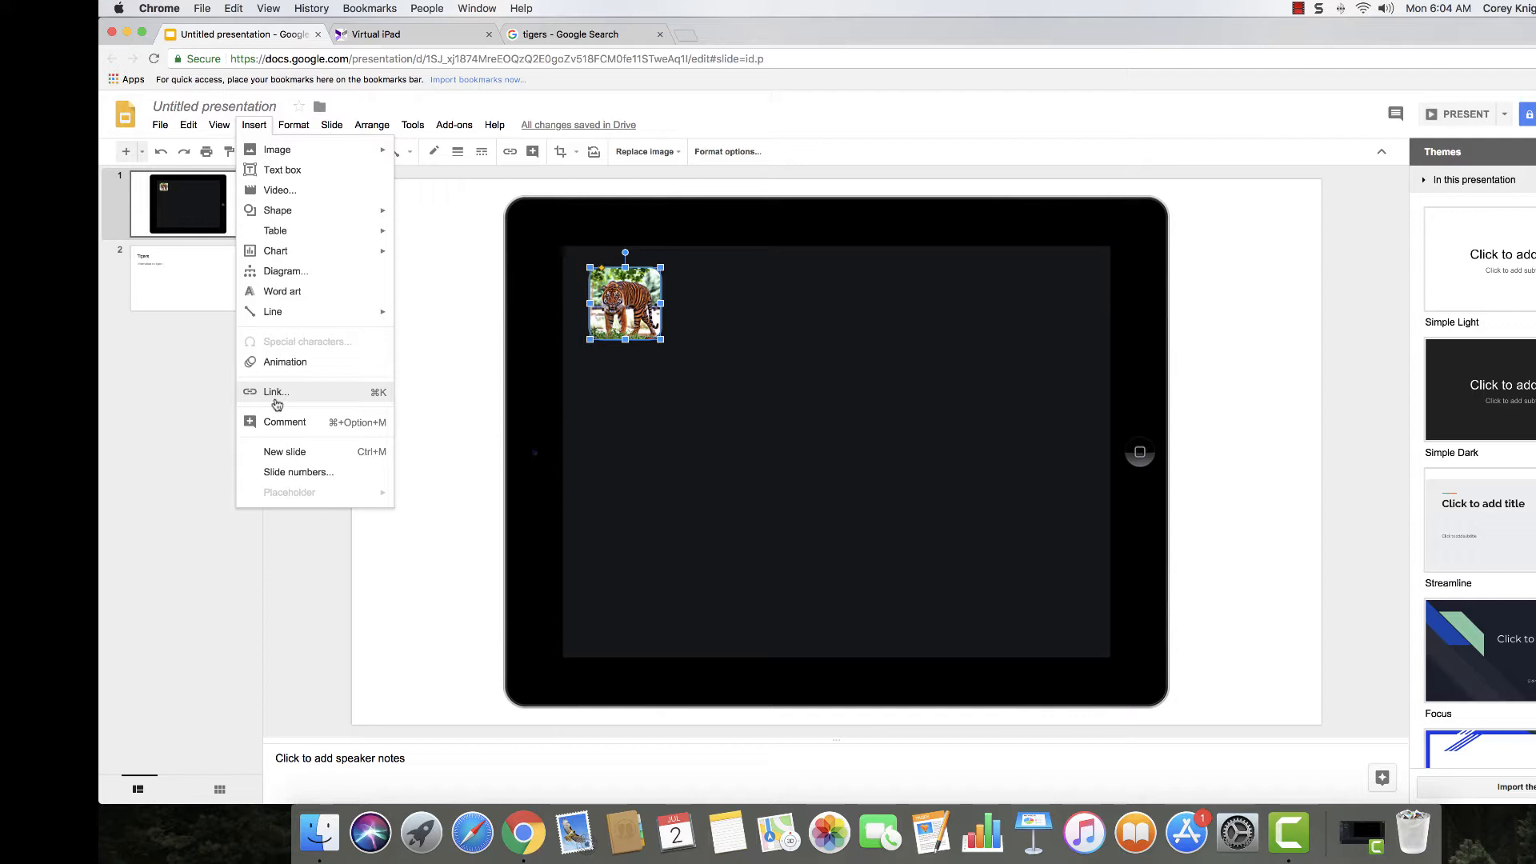
left_click(275, 392)
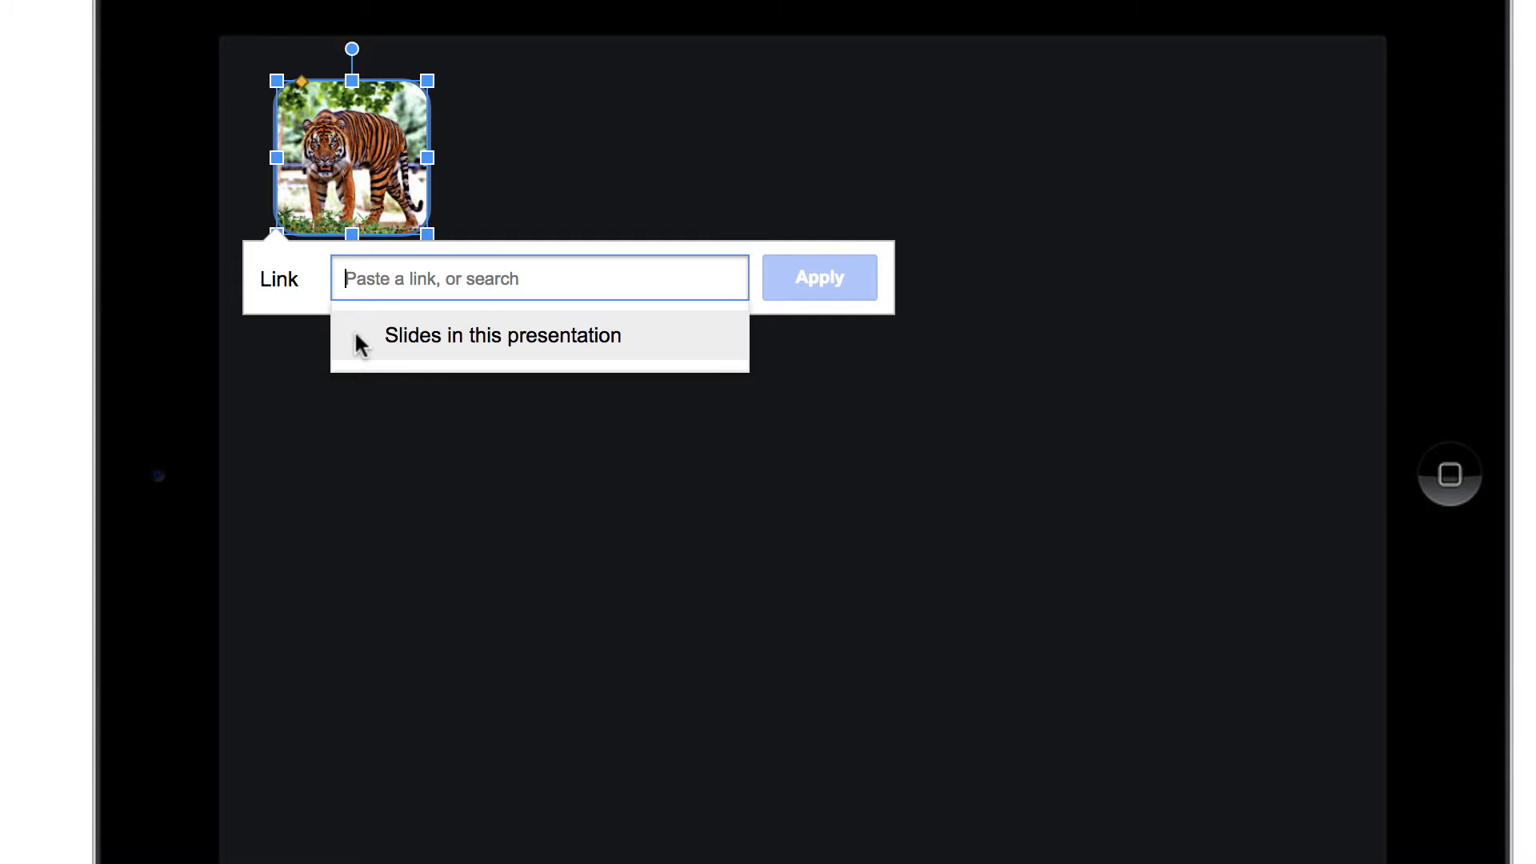
left_click(501, 335)
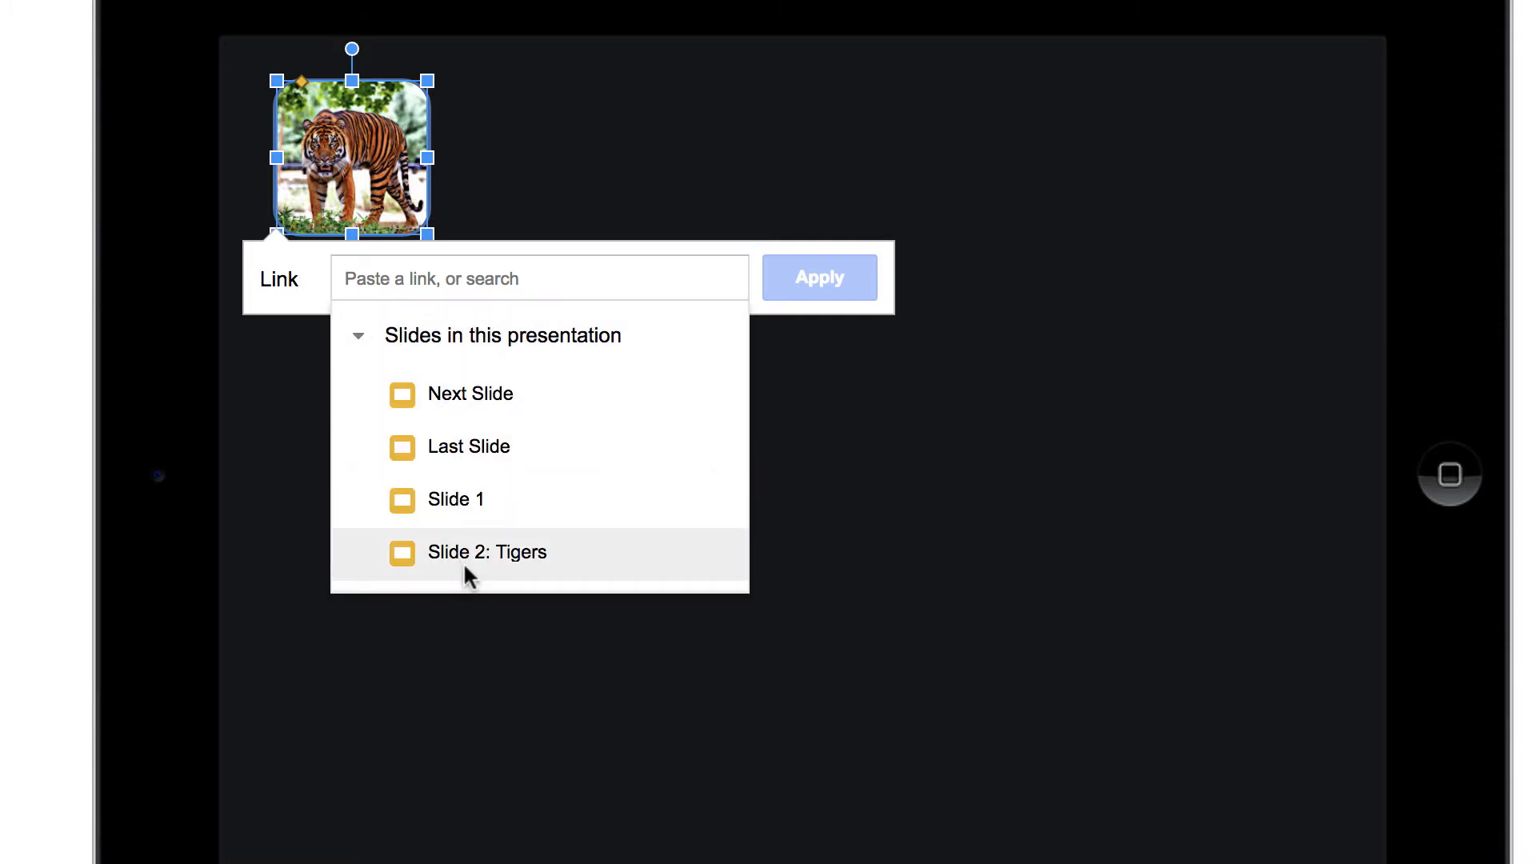
left_click(486, 552)
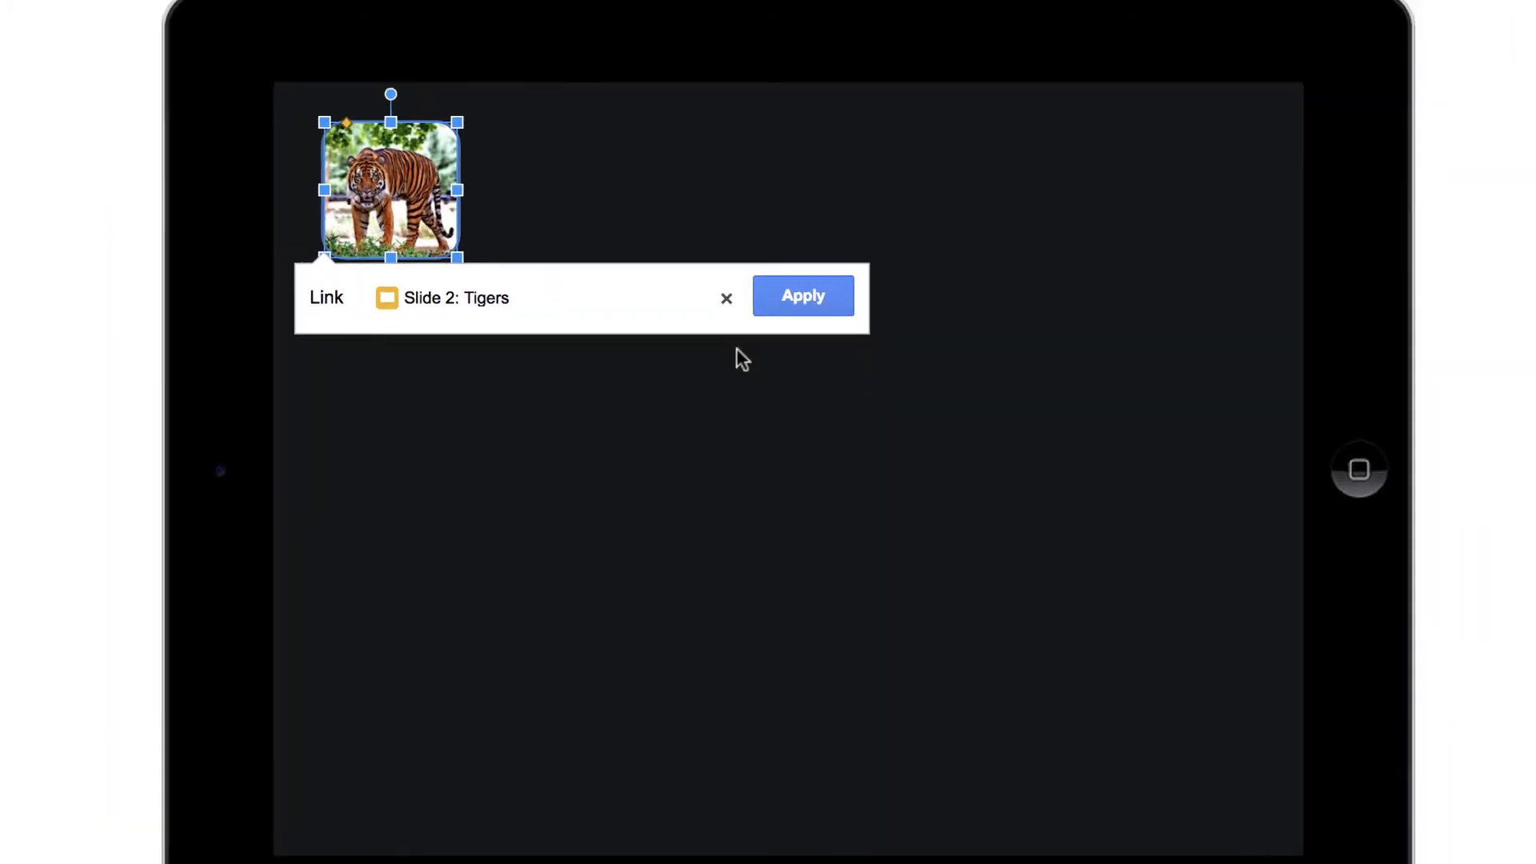
left_click(801, 294)
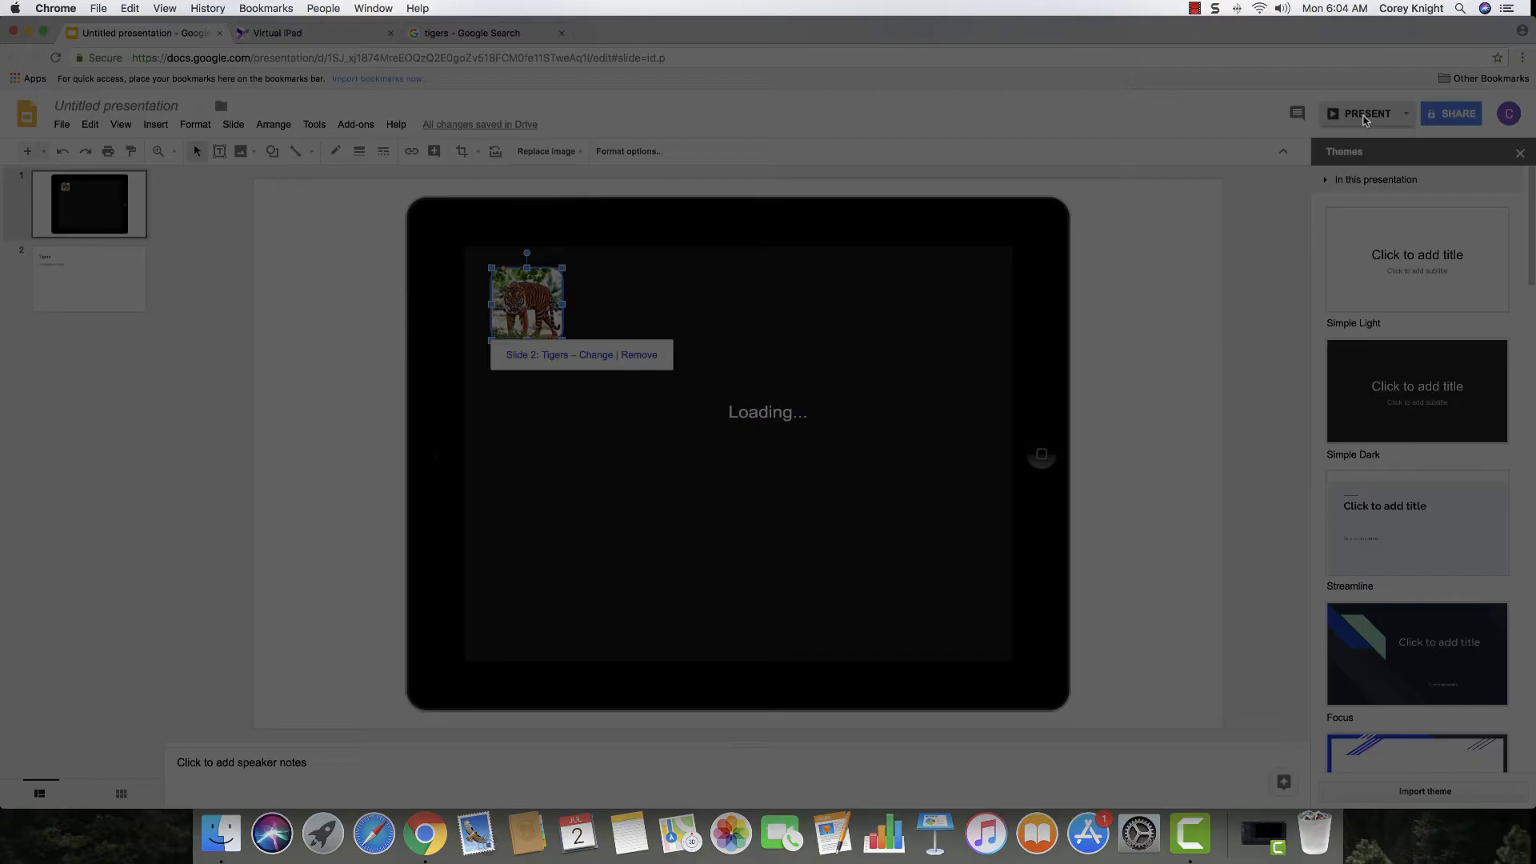
Present the deck, follow the tiger icon to the Tigers slide, then exit with Esc.
left_click(1365, 114)
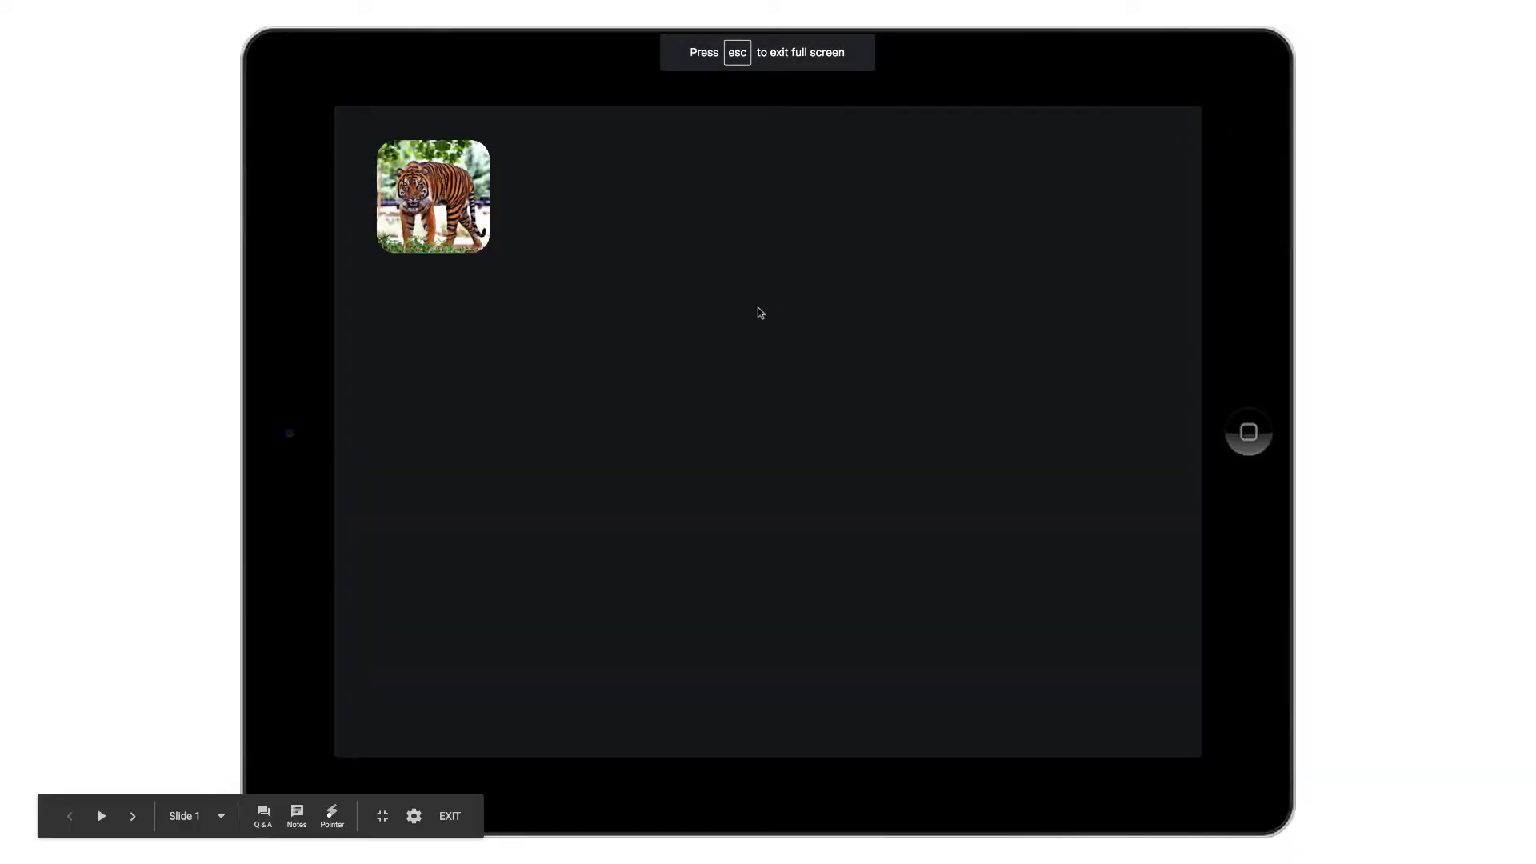
mouse_move(430, 201)
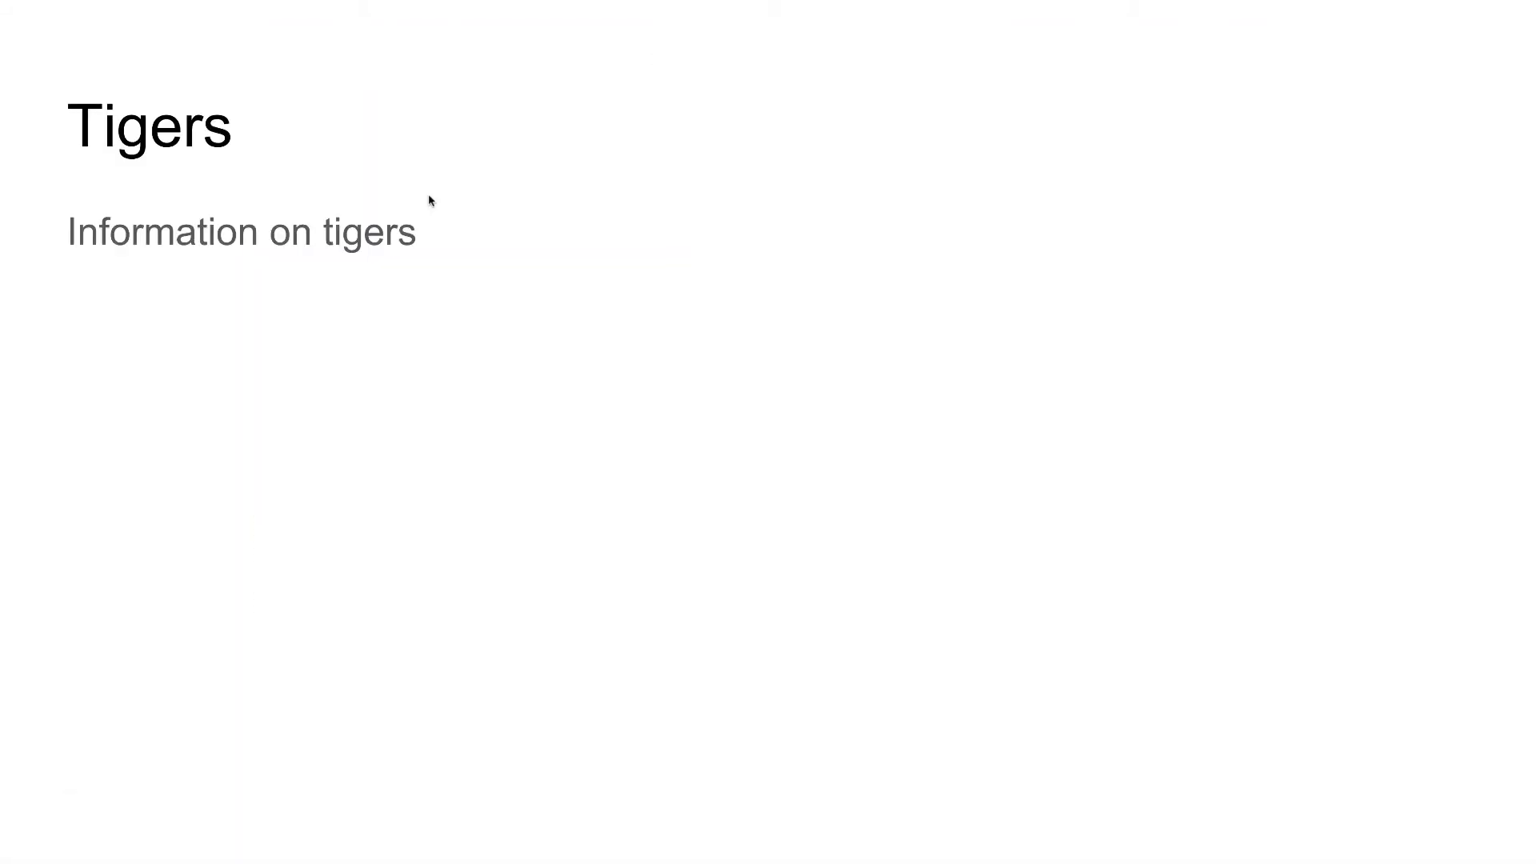
key("Escape")
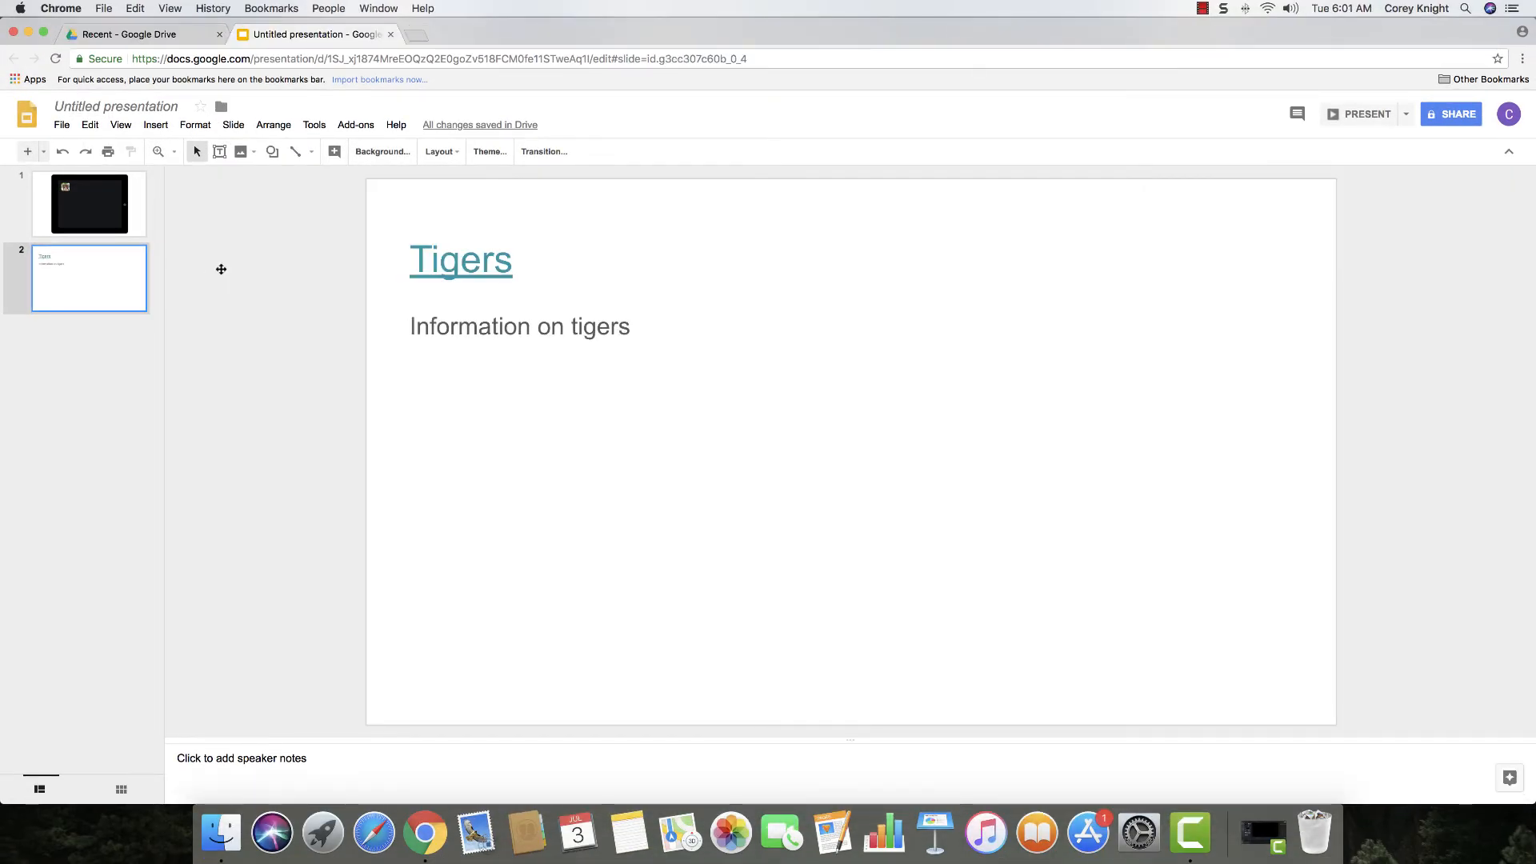